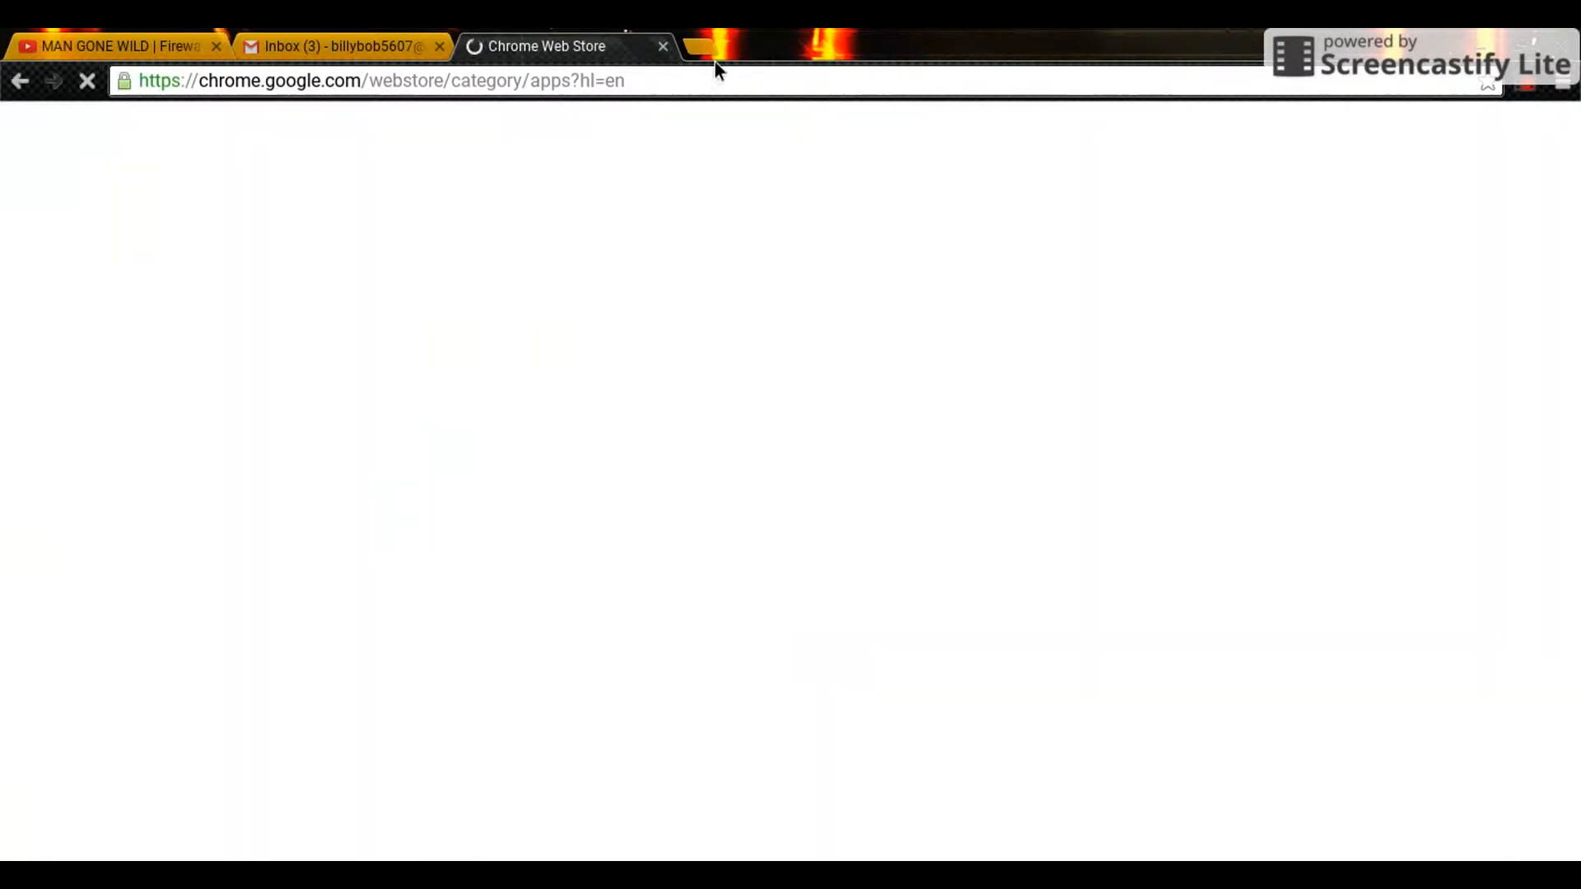
pyautogui.moveTo(729, 209)
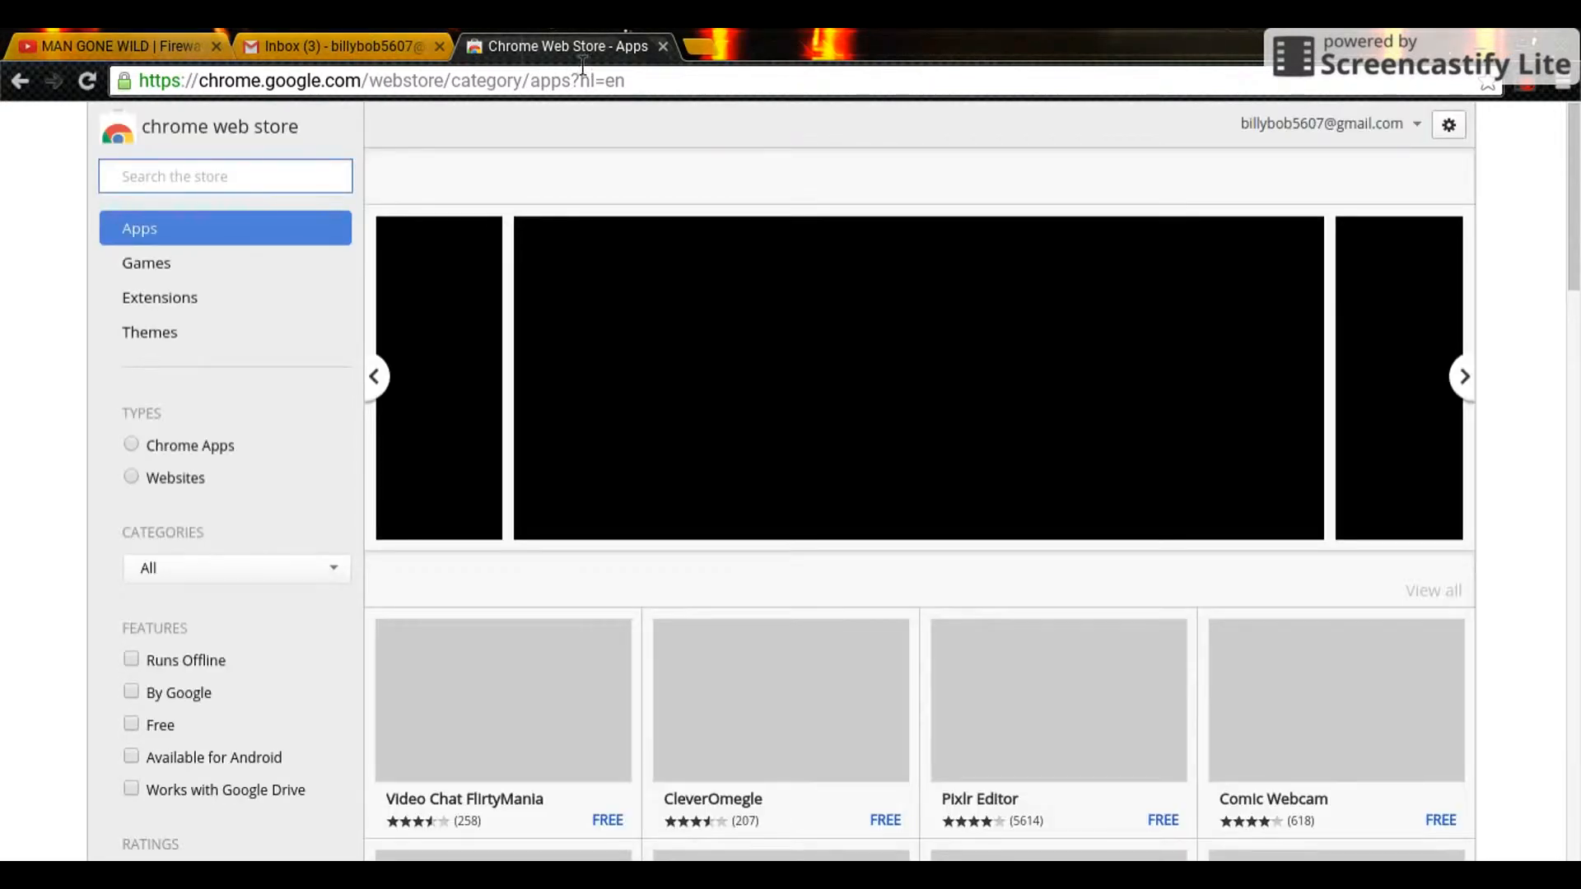
# Step: Enter 'screen' in the Chrome Web Store search box, fixing typos along the way
pyautogui.click(224, 175)
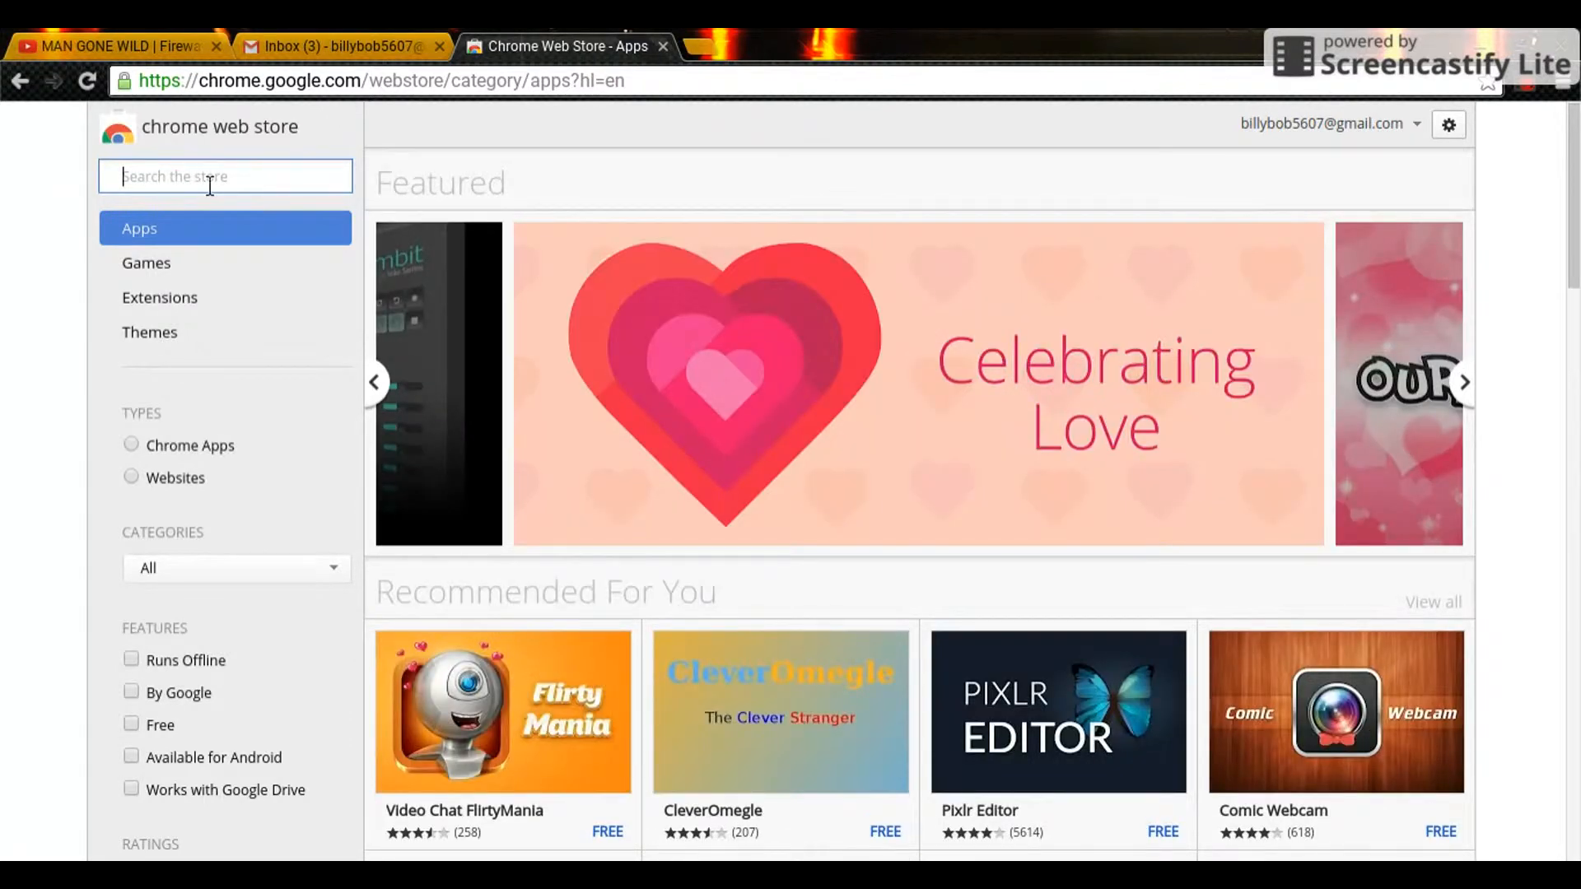
pyautogui.write('scra')
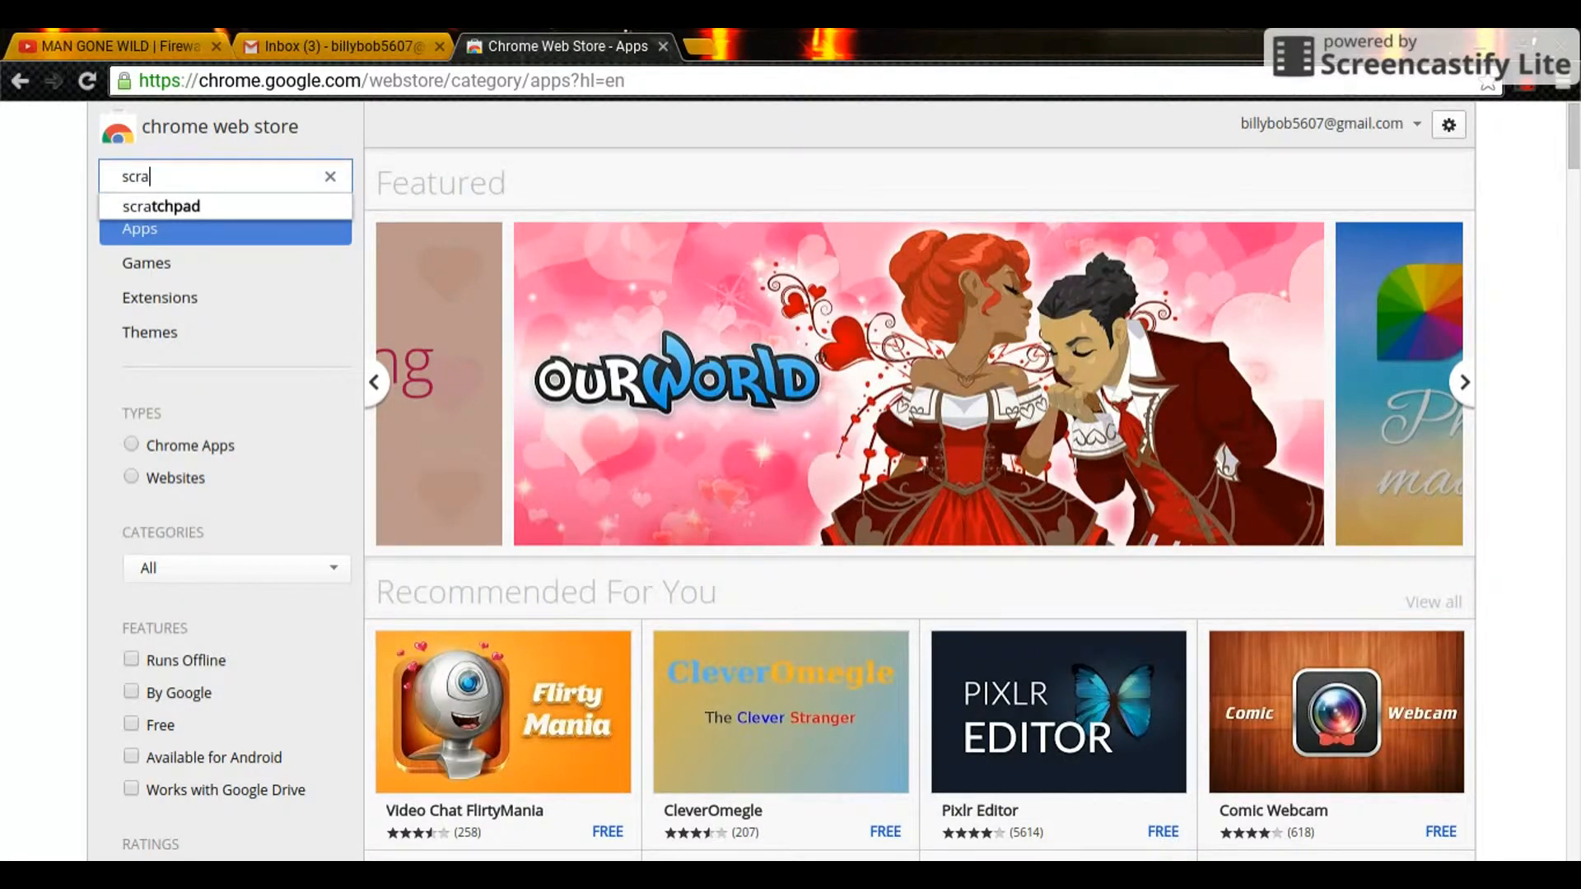
pyautogui.press('Backspace')
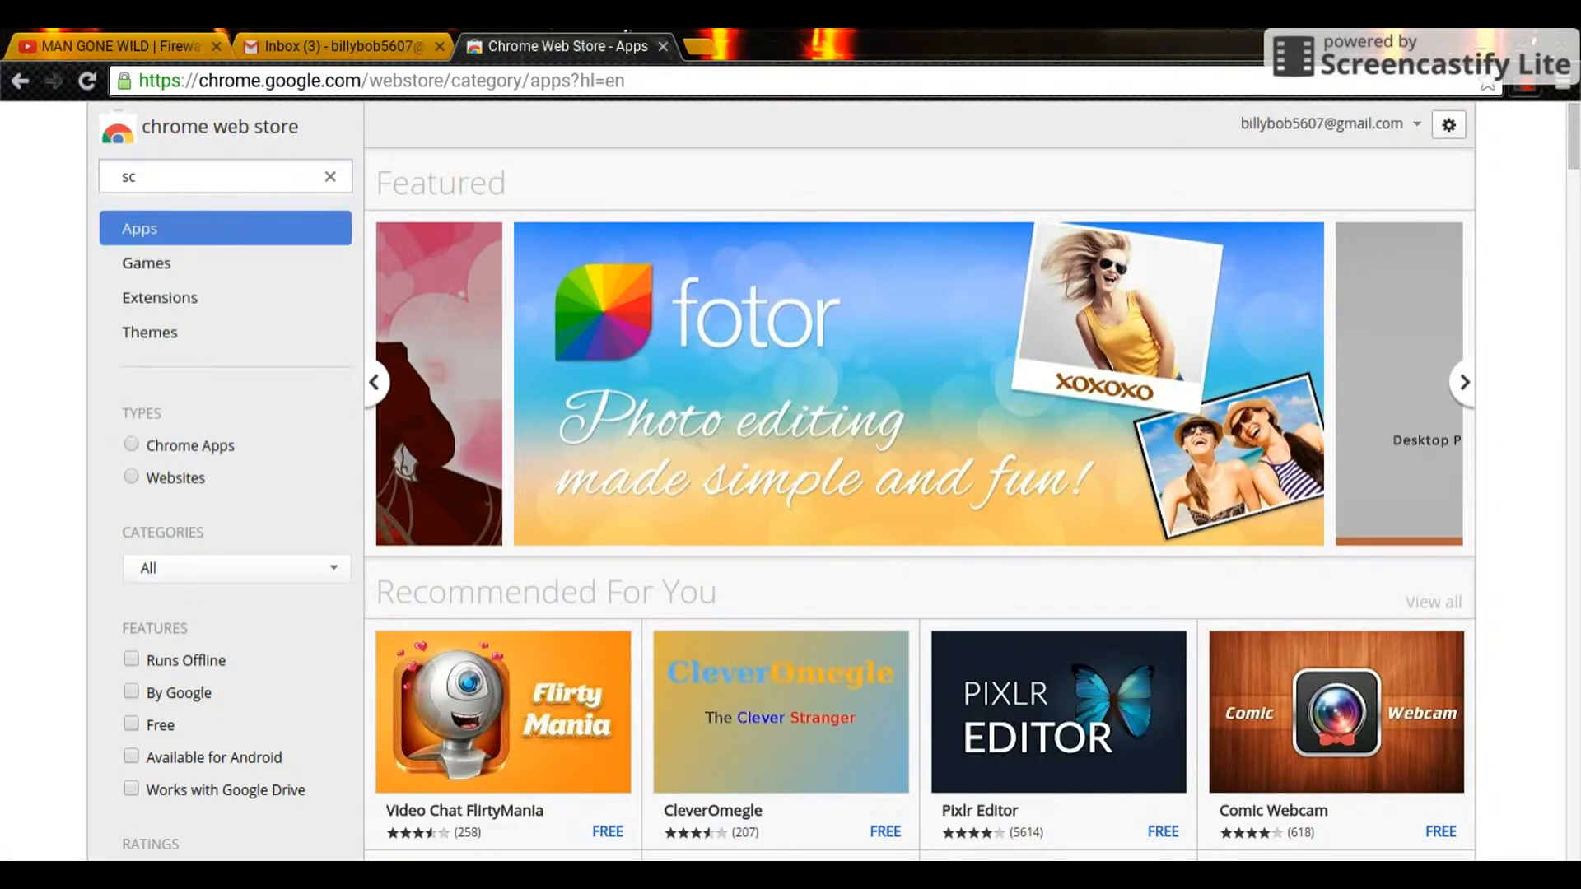
pyautogui.press('Backspace')
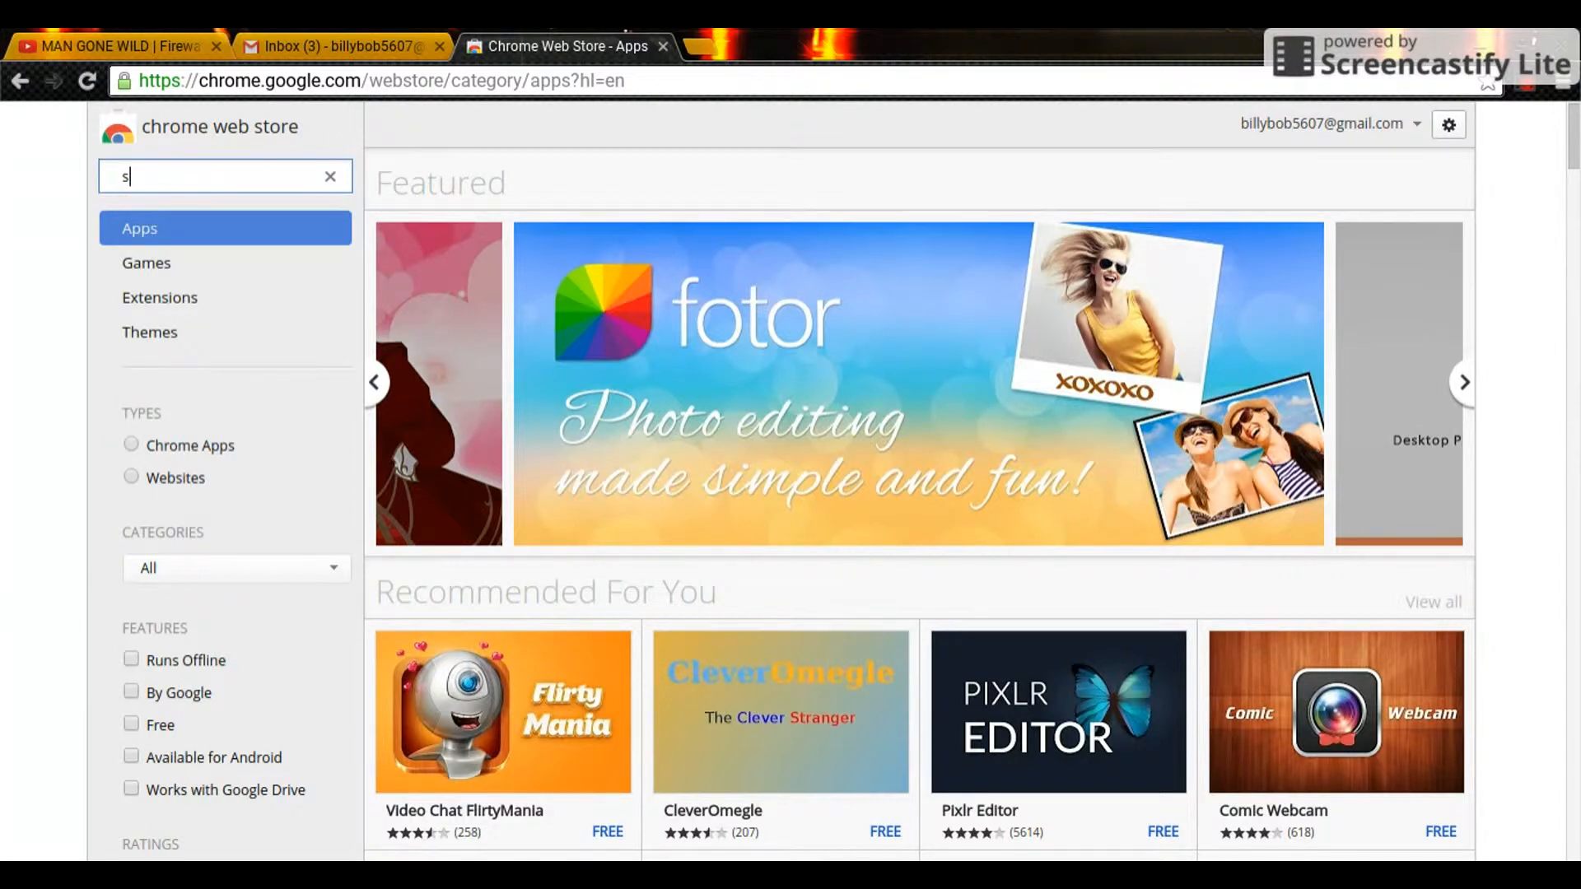
pyautogui.write('creen')
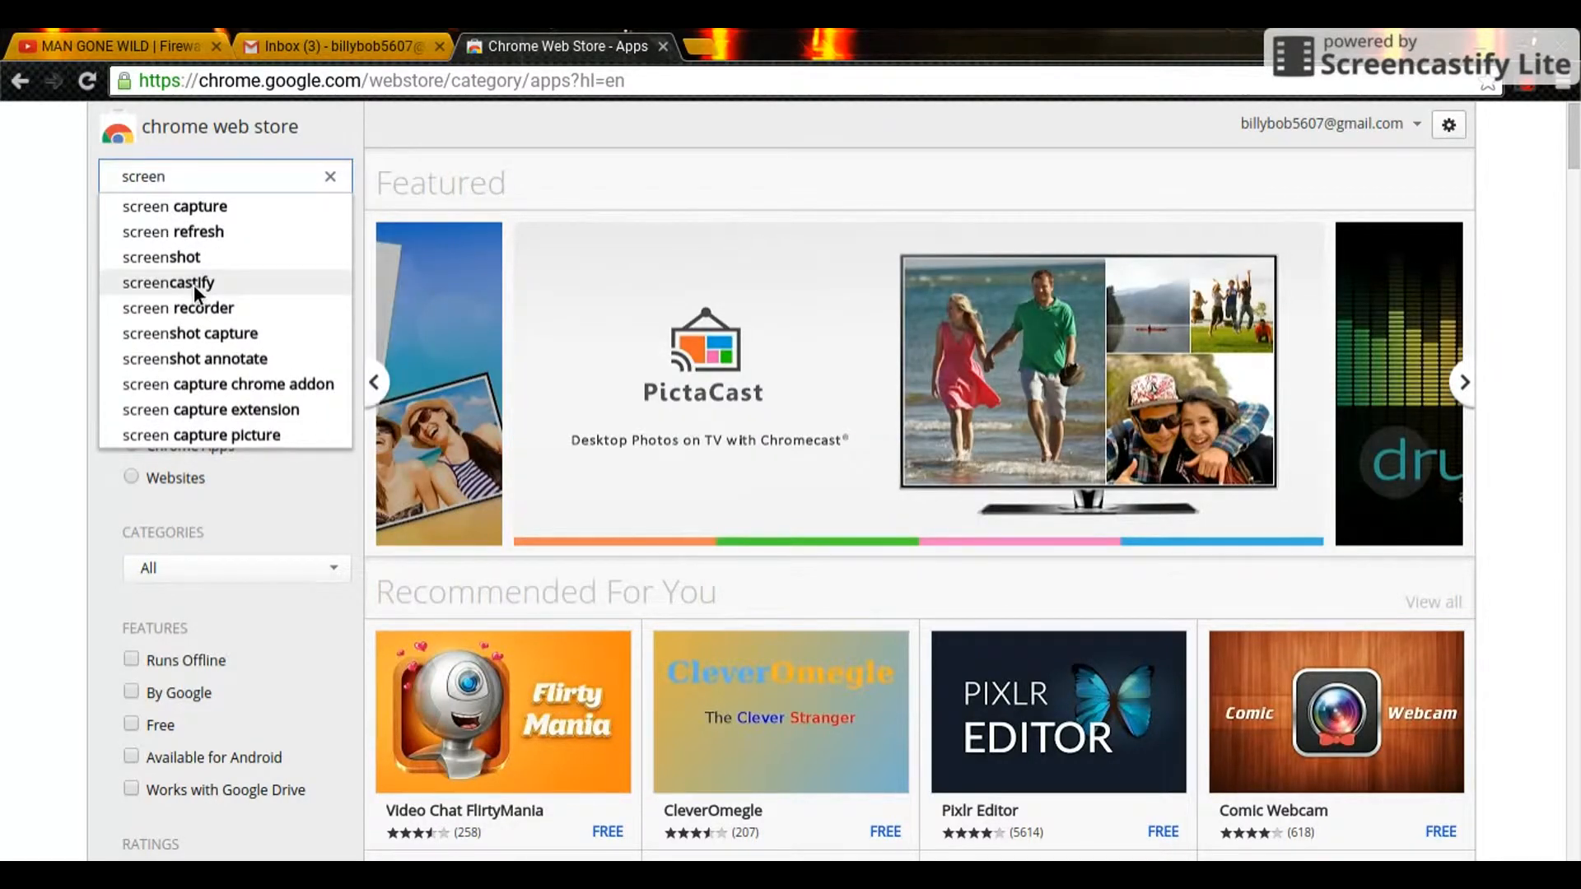
# Step: Search for the screencastify suggestion and scroll to the Screencastify (Screen Video Recorder) extension
pyautogui.click(168, 282)
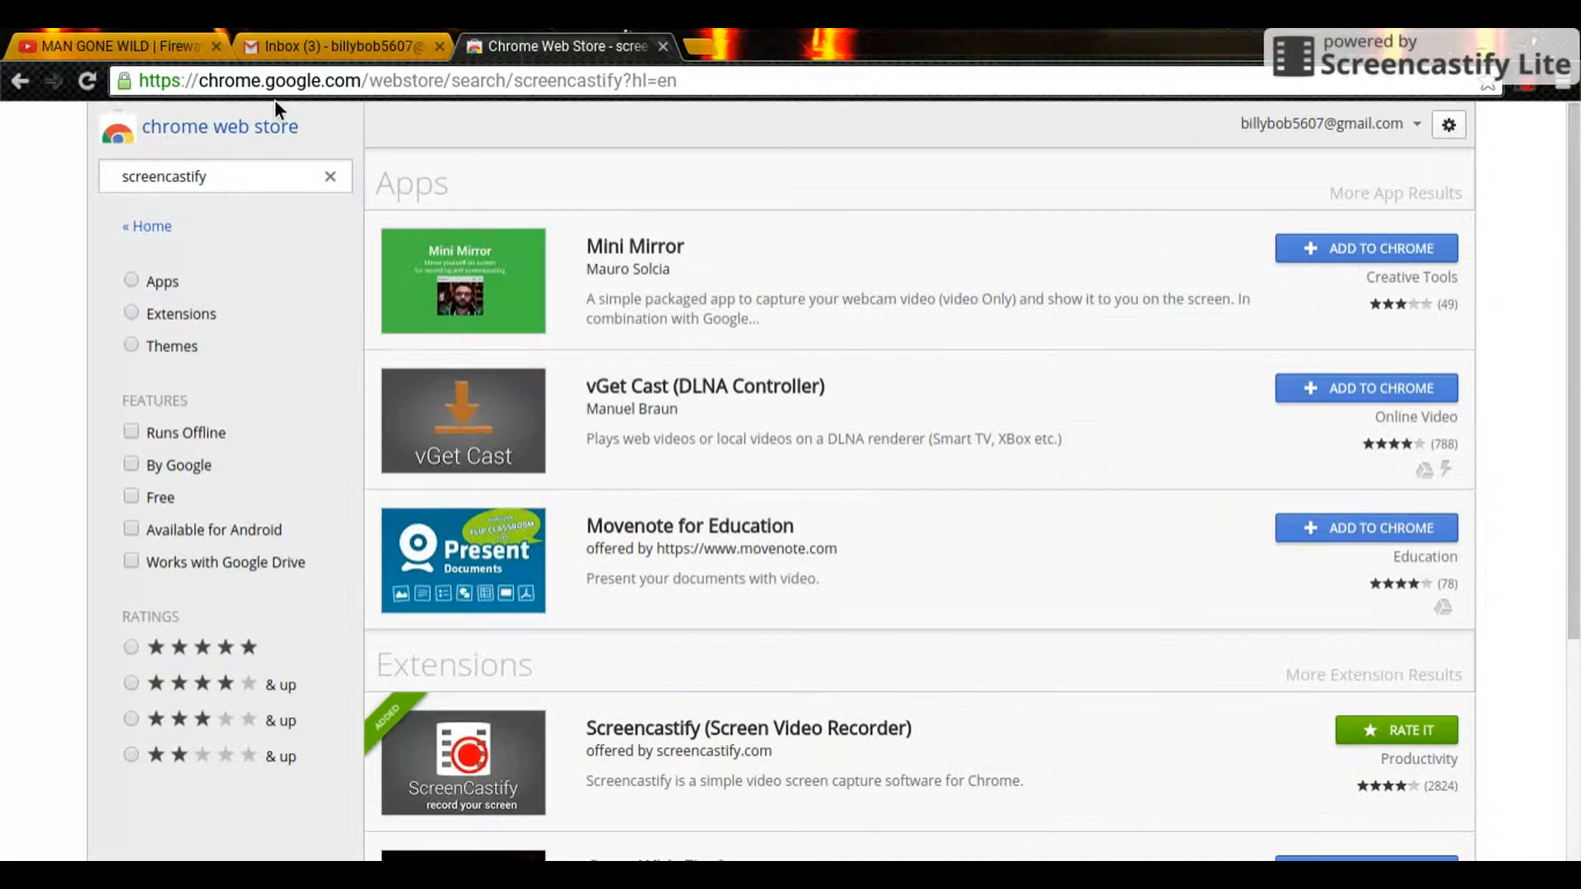
pyautogui.moveTo(699, 603)
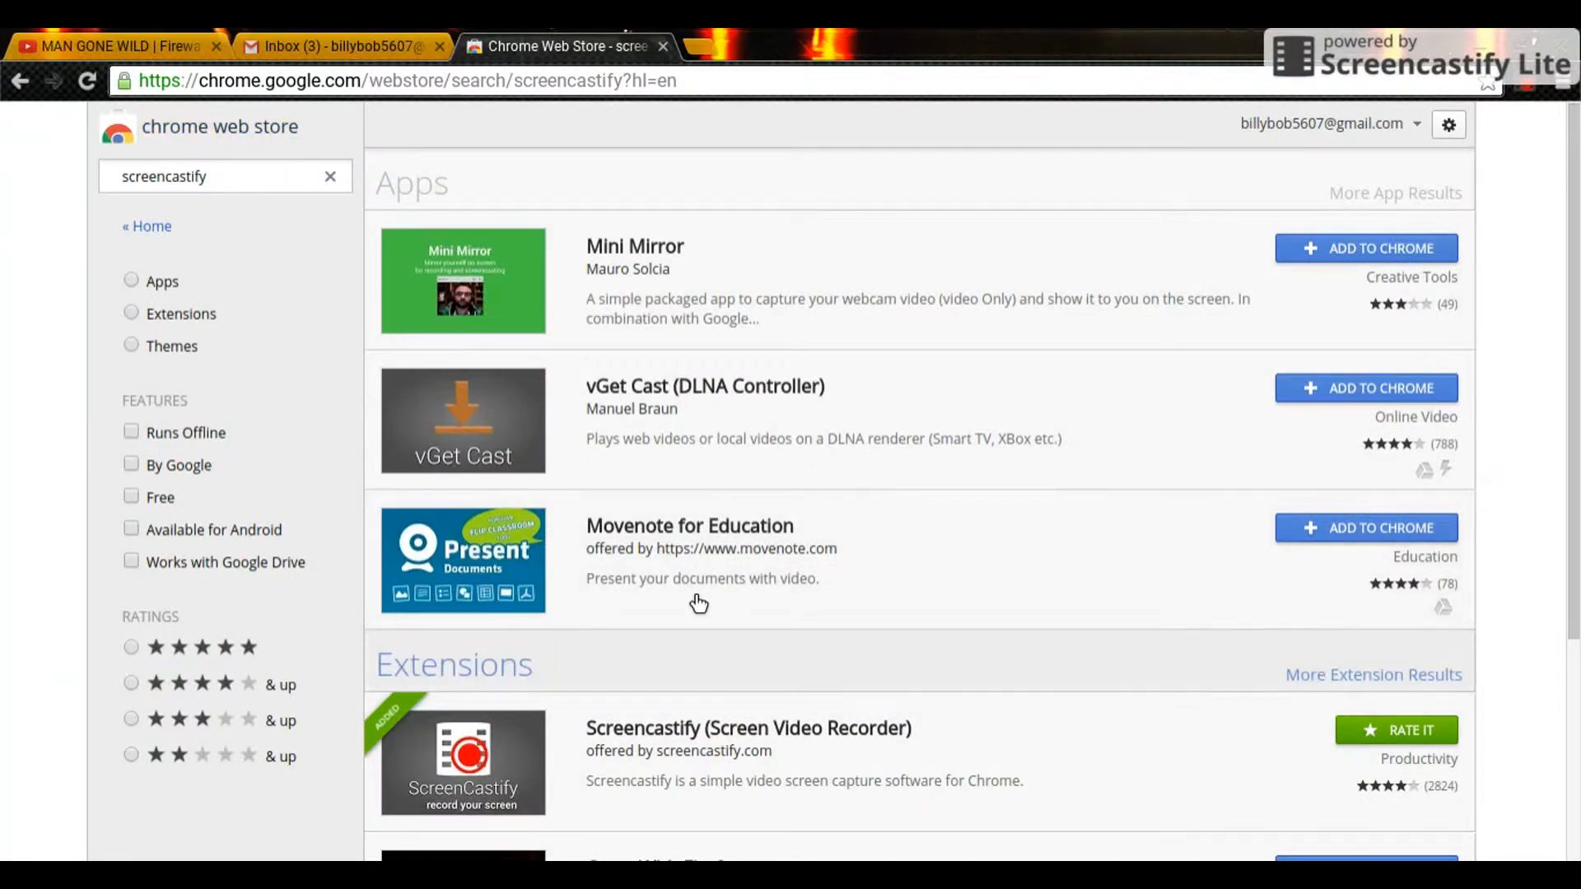
pyautogui.scroll(-3)
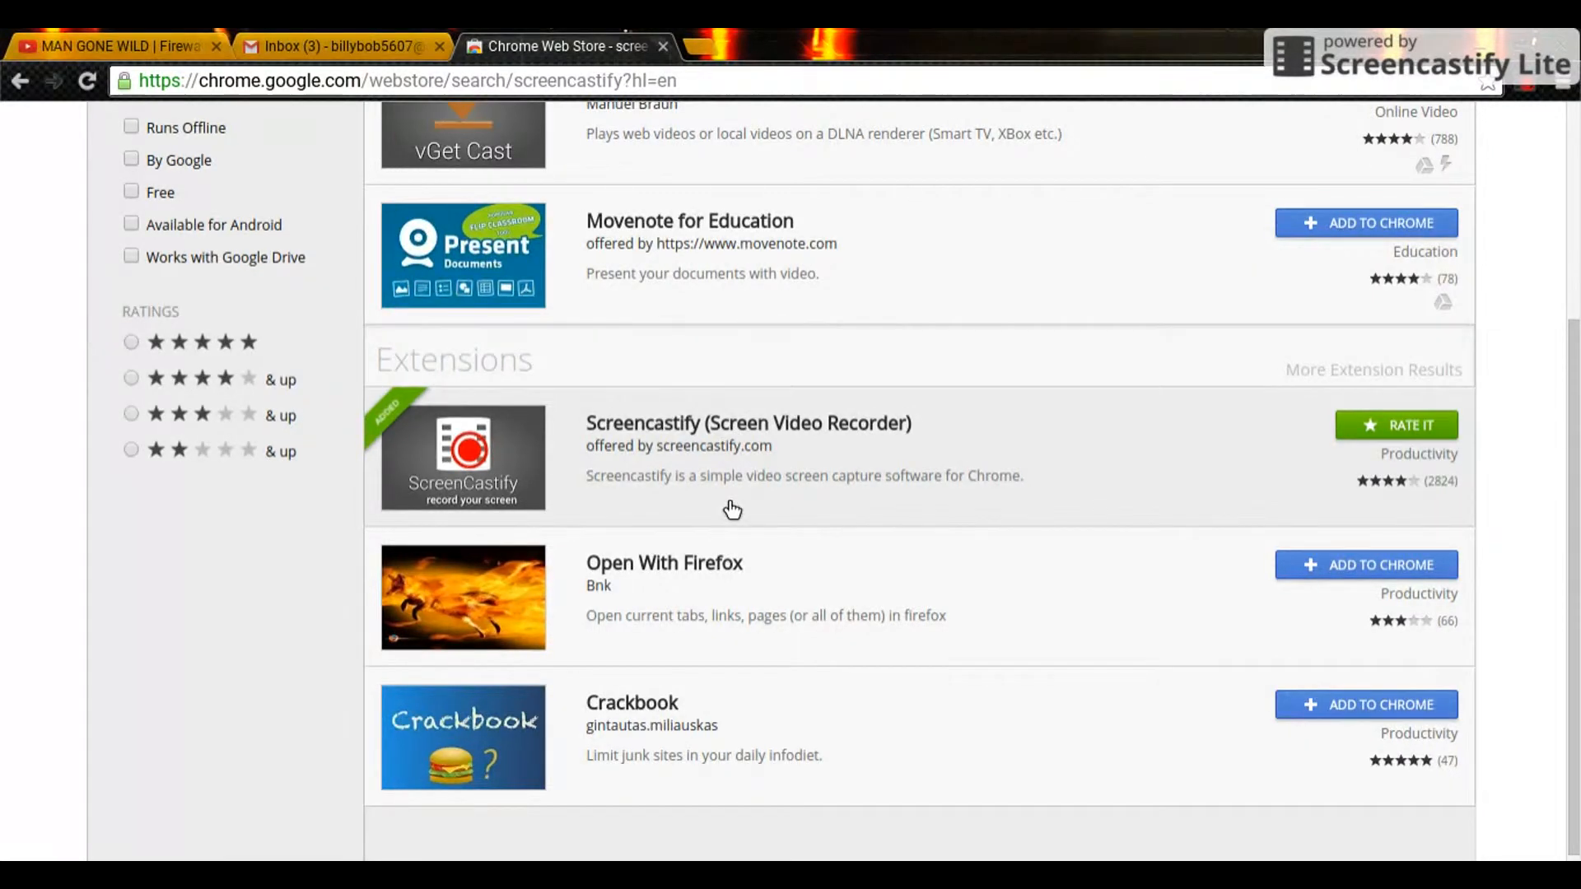
pyautogui.moveTo(405, 491)
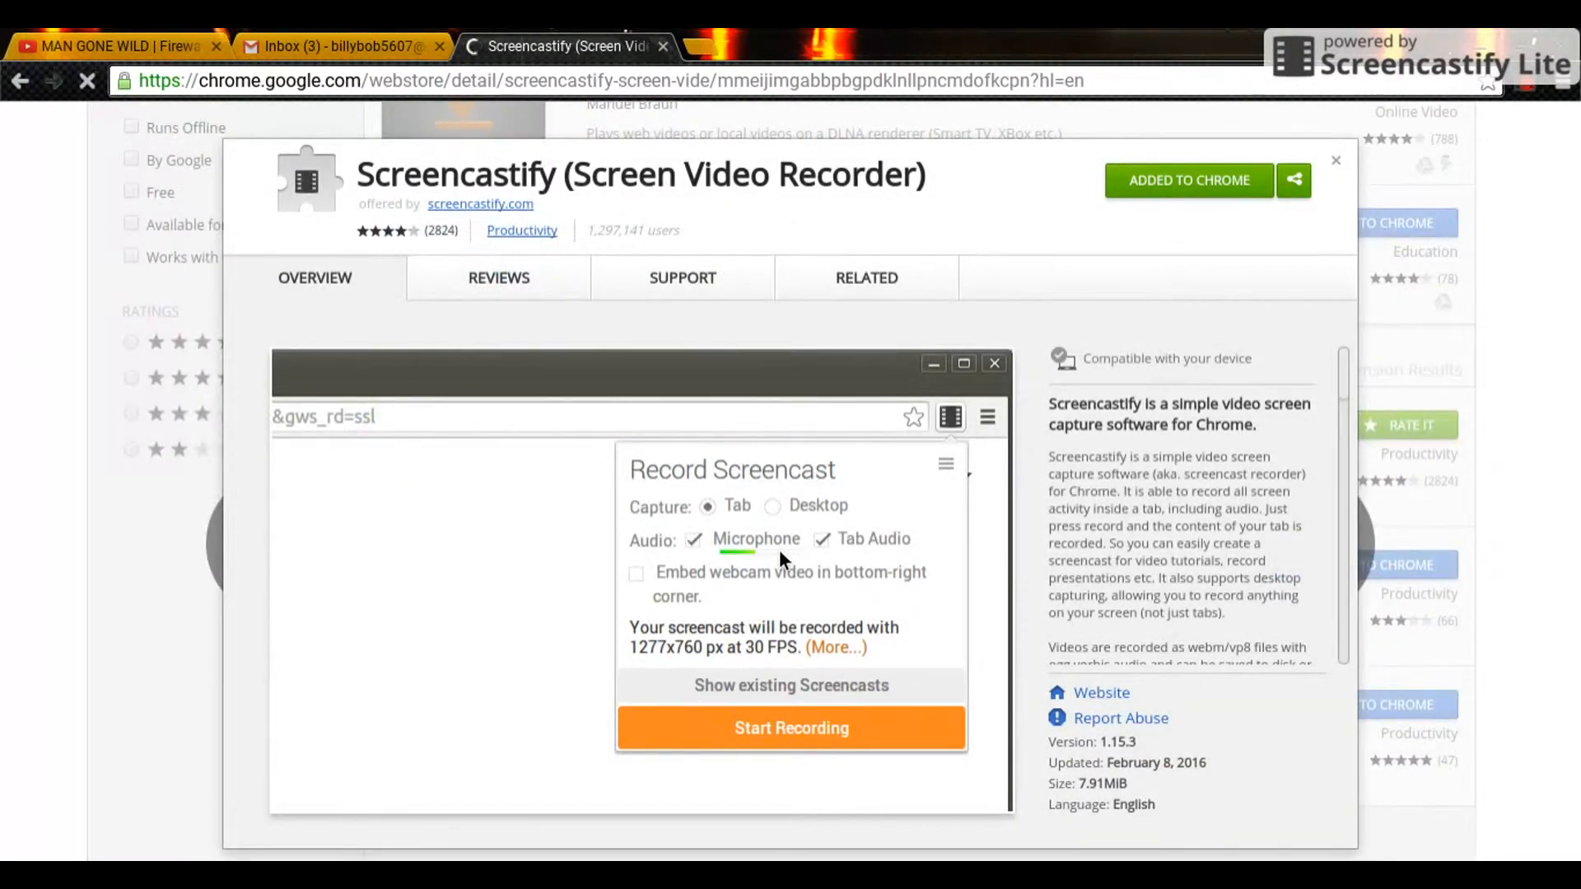
pyautogui.moveTo(489, 262)
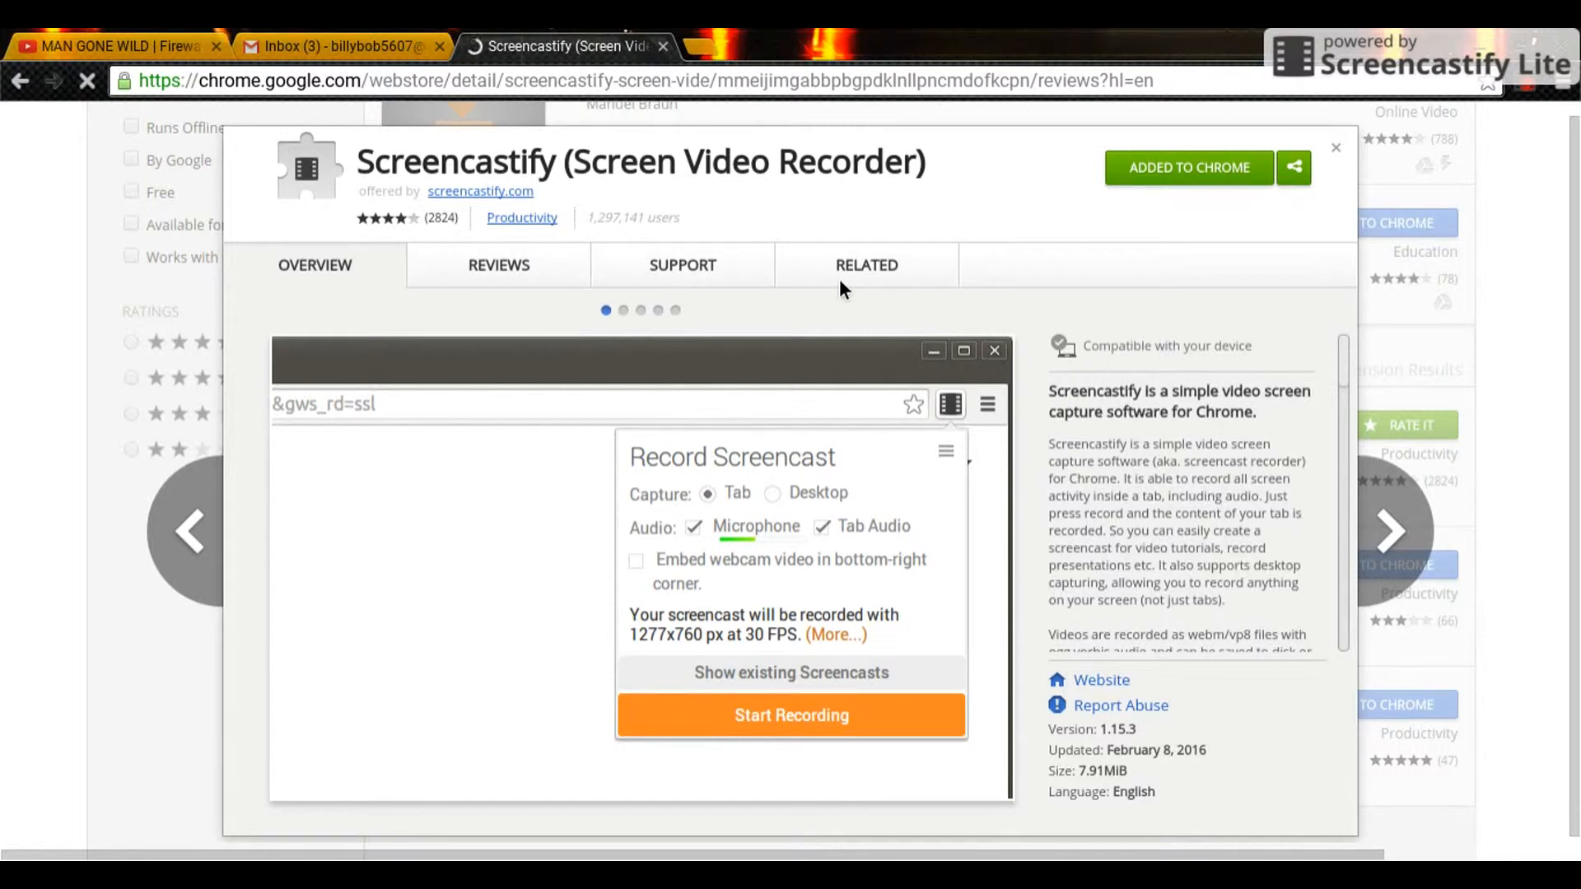
pyautogui.click(498, 266)
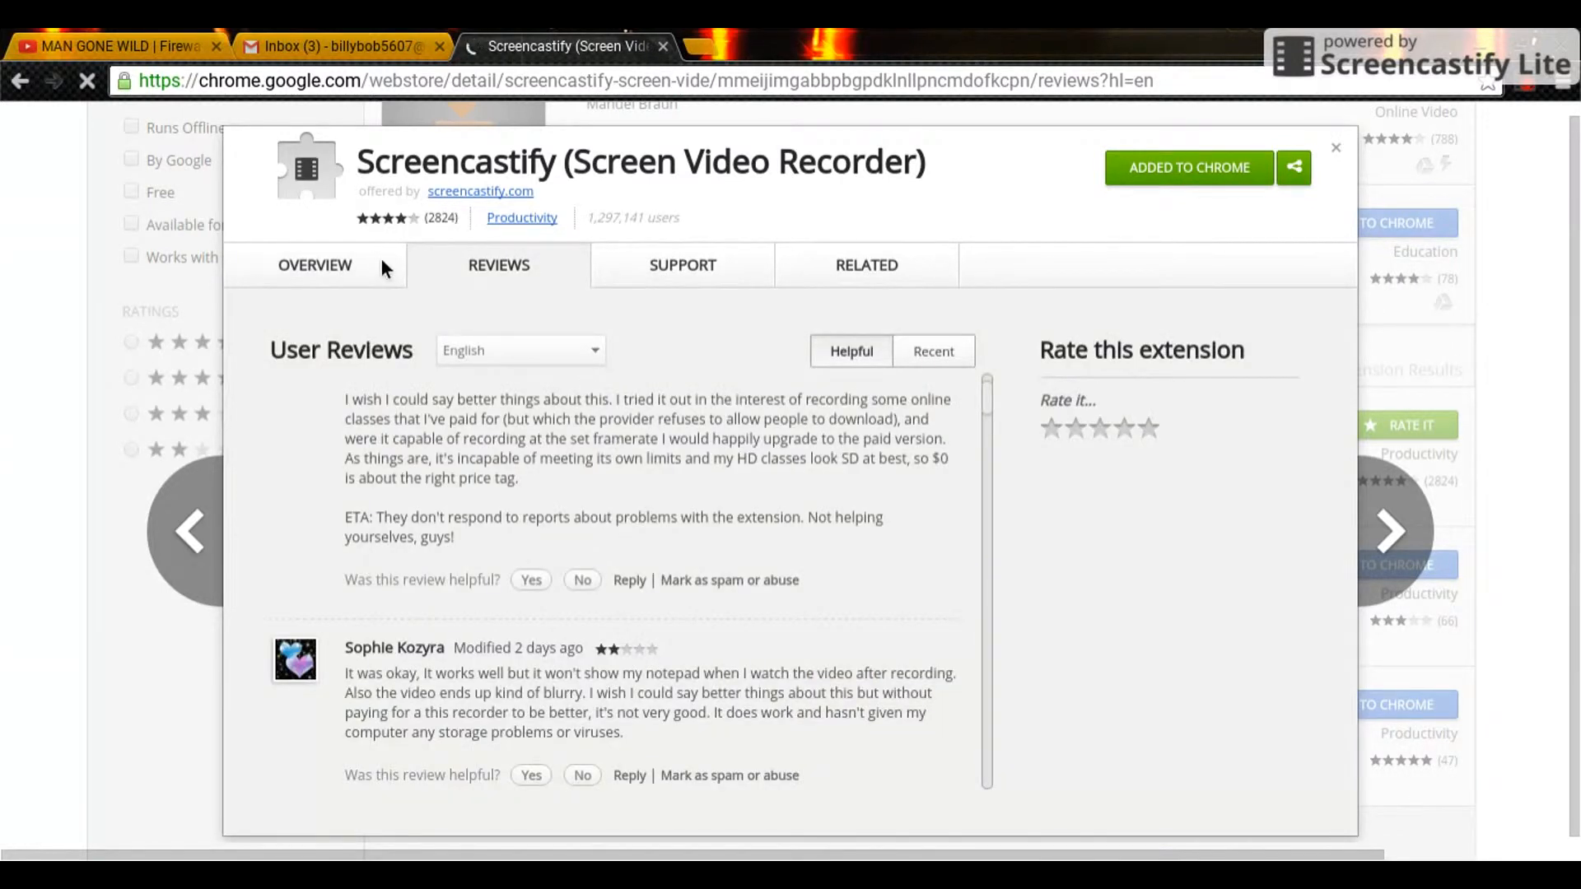
pyautogui.moveTo(787, 268)
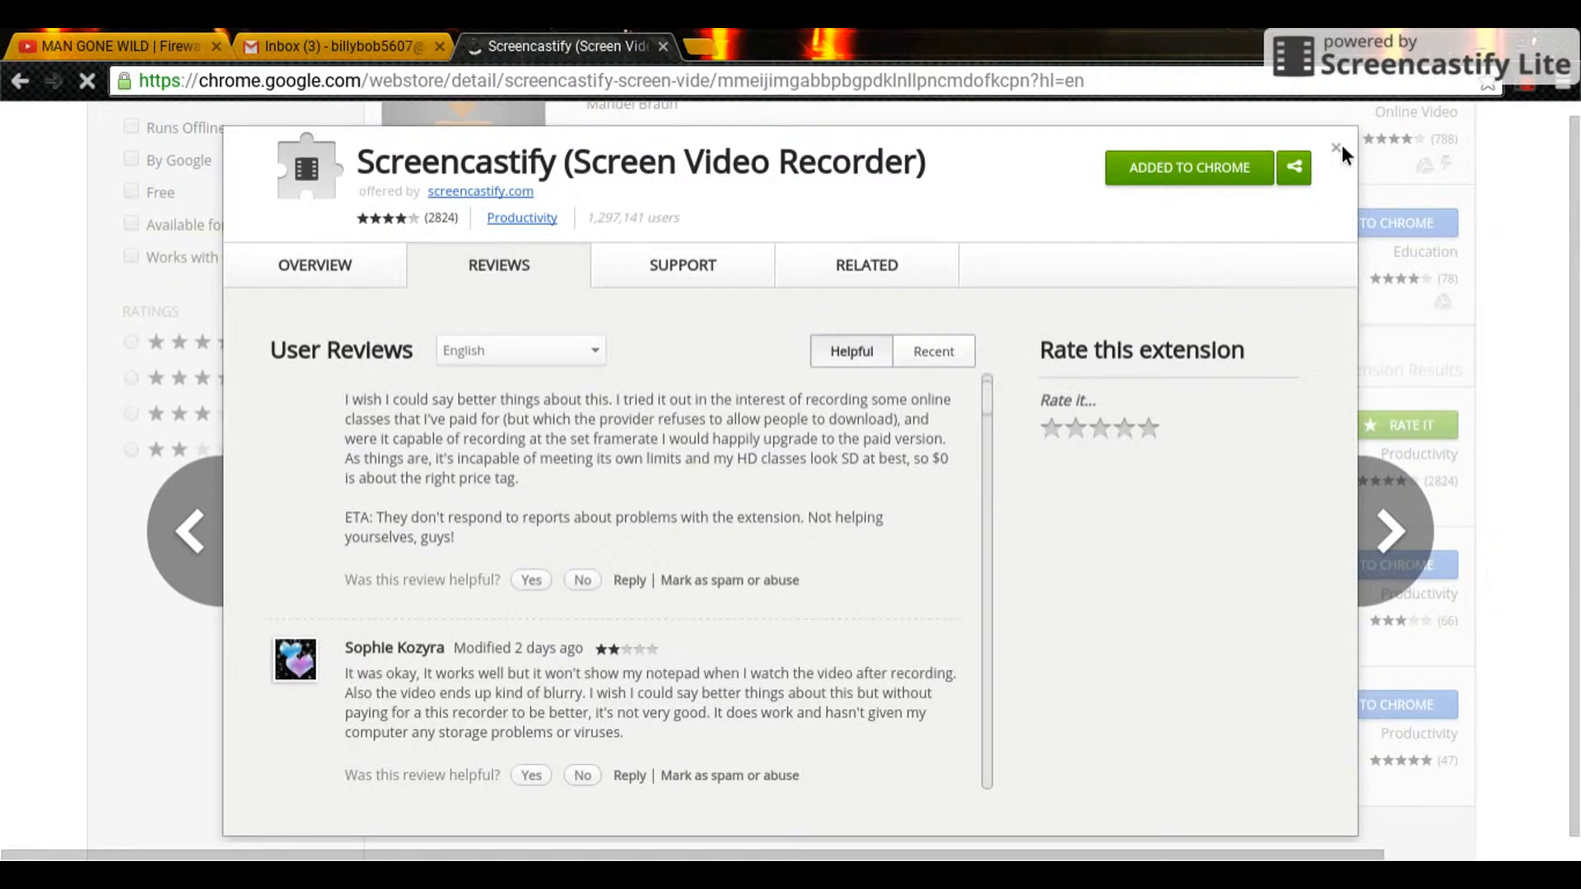
pyautogui.click(313, 264)
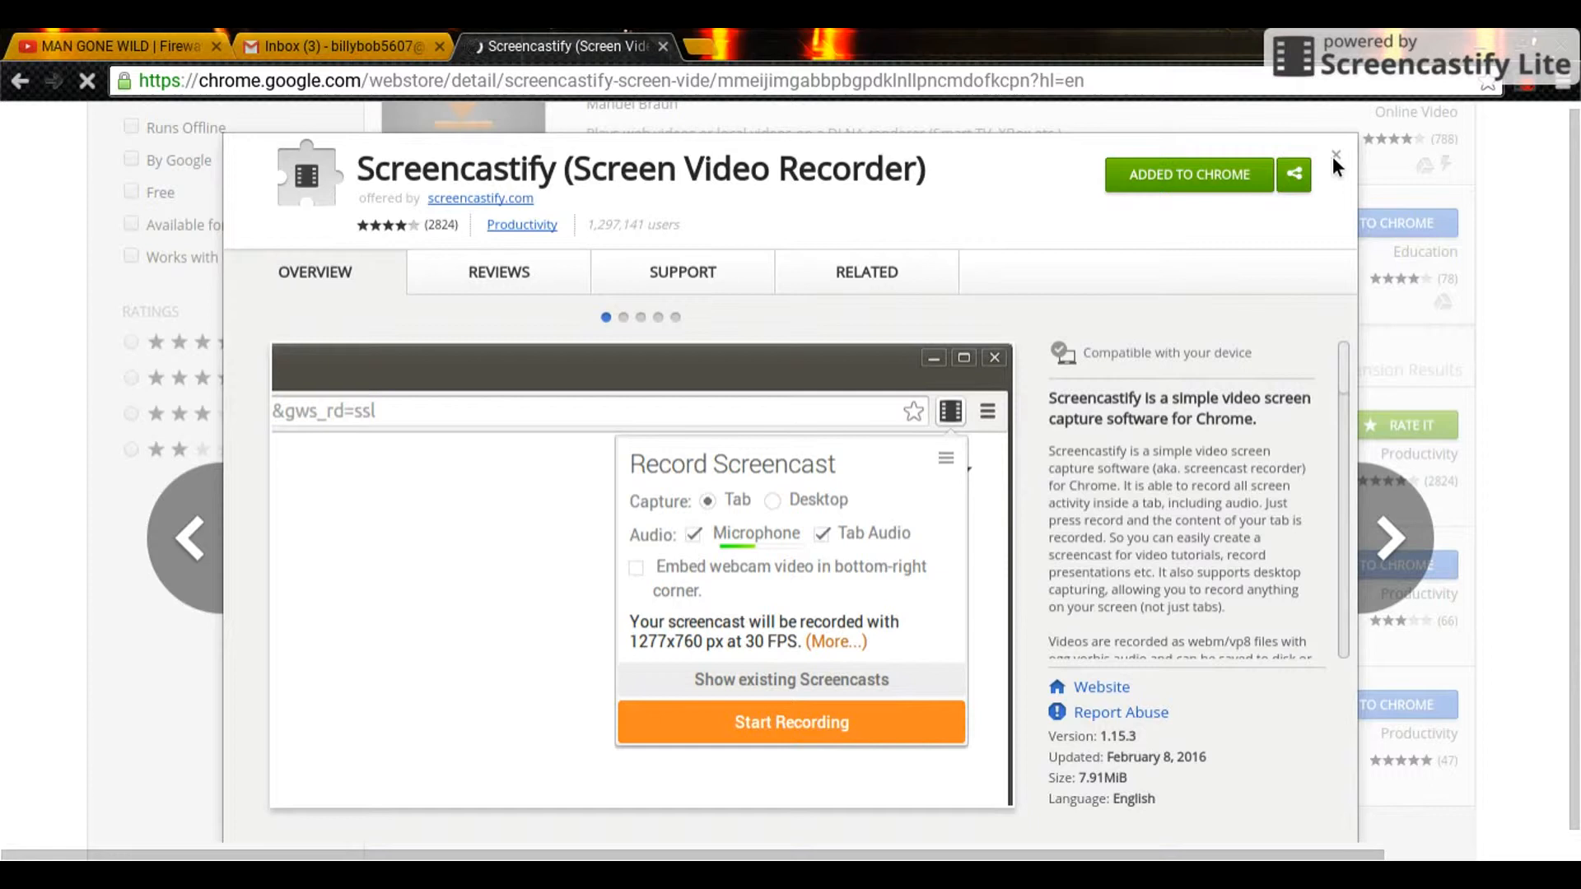
pyautogui.click(791, 723)
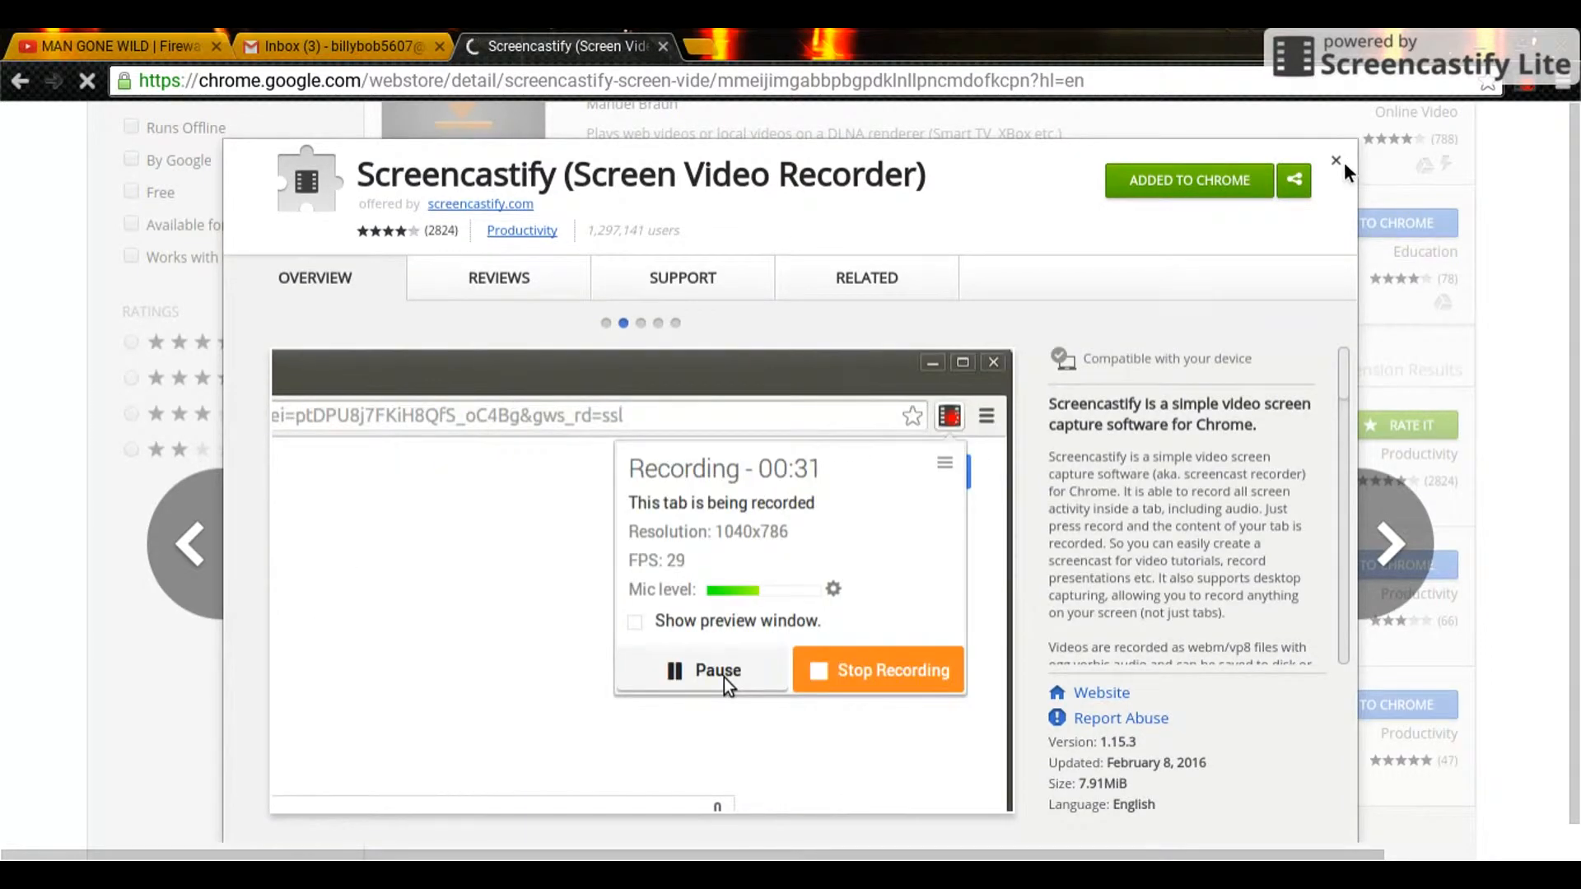
pyautogui.moveTo(1419, 118)
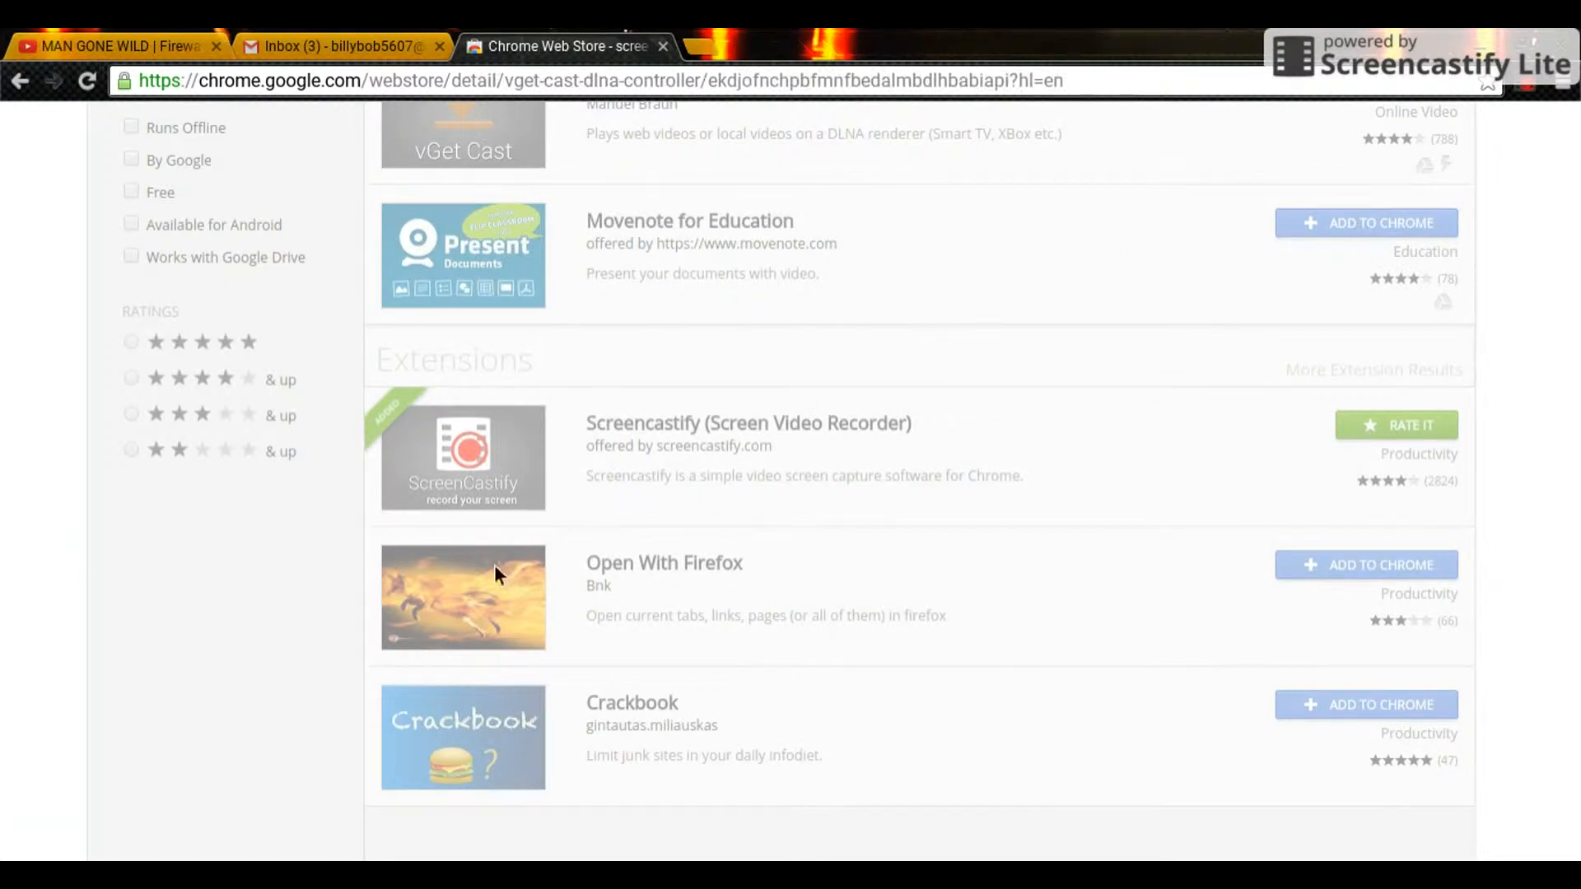
pyautogui.moveTo(650, 373)
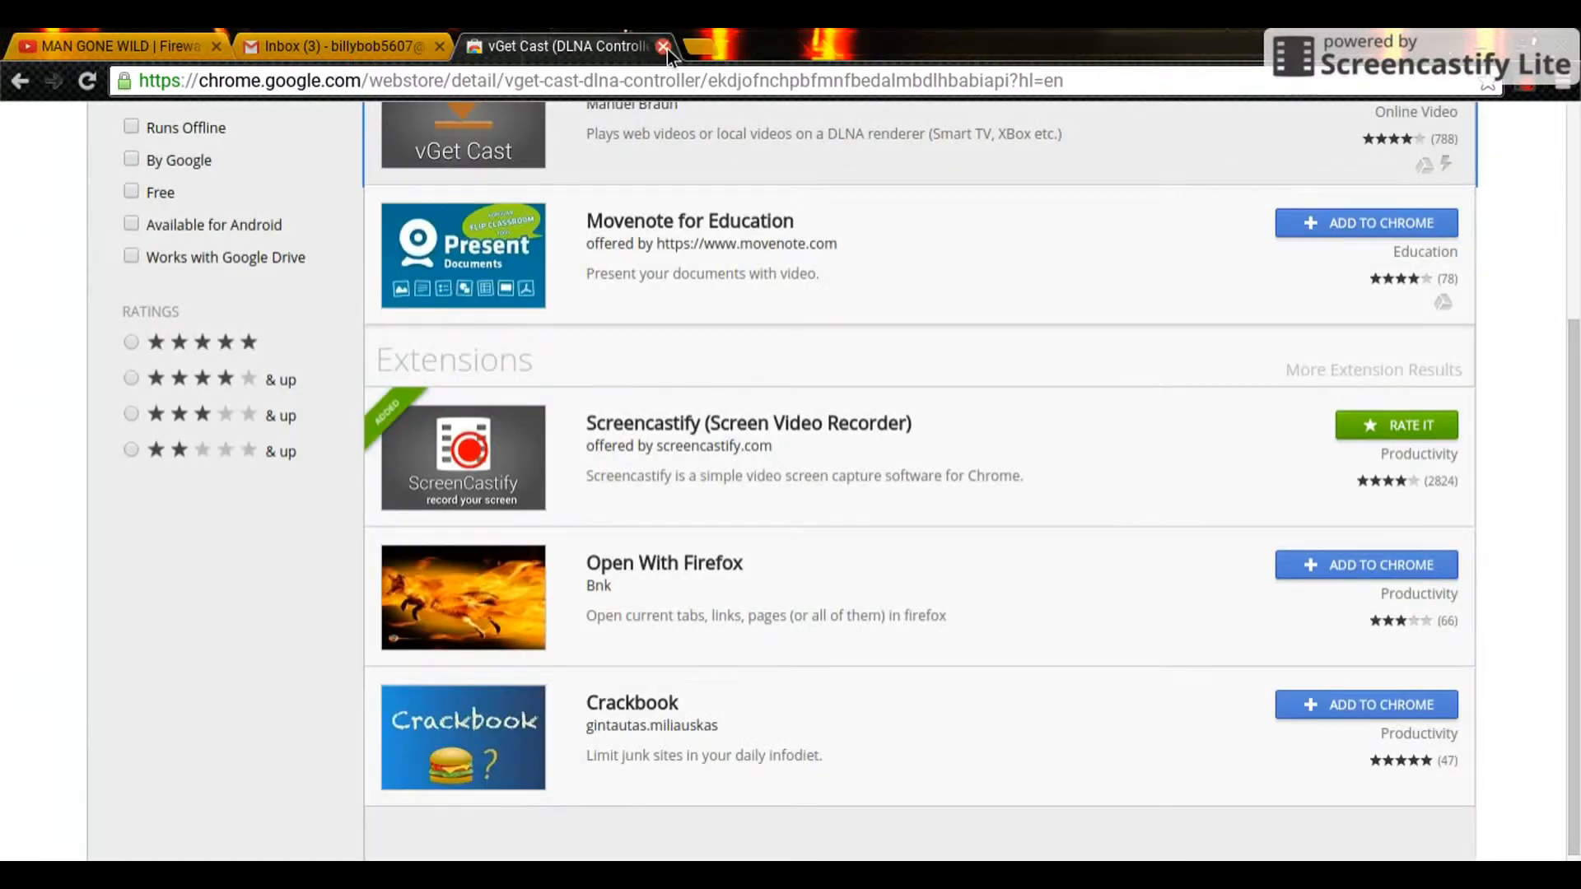
# Step: Close the Web Store tab to reach the YouTube home page
pyautogui.click(662, 46)
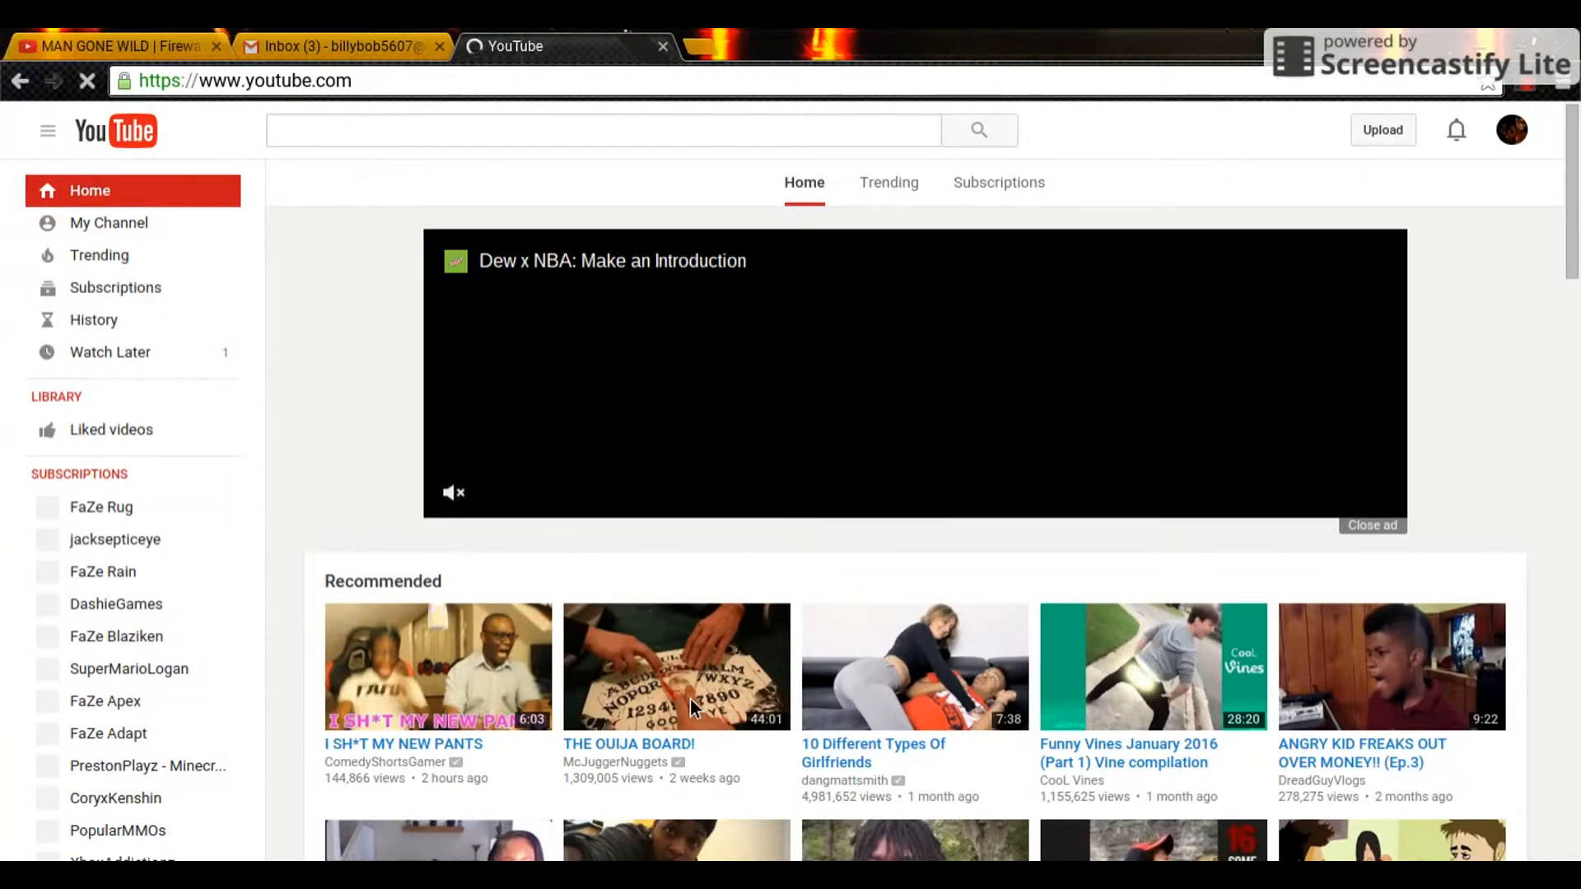
pyautogui.moveTo(141, 229)
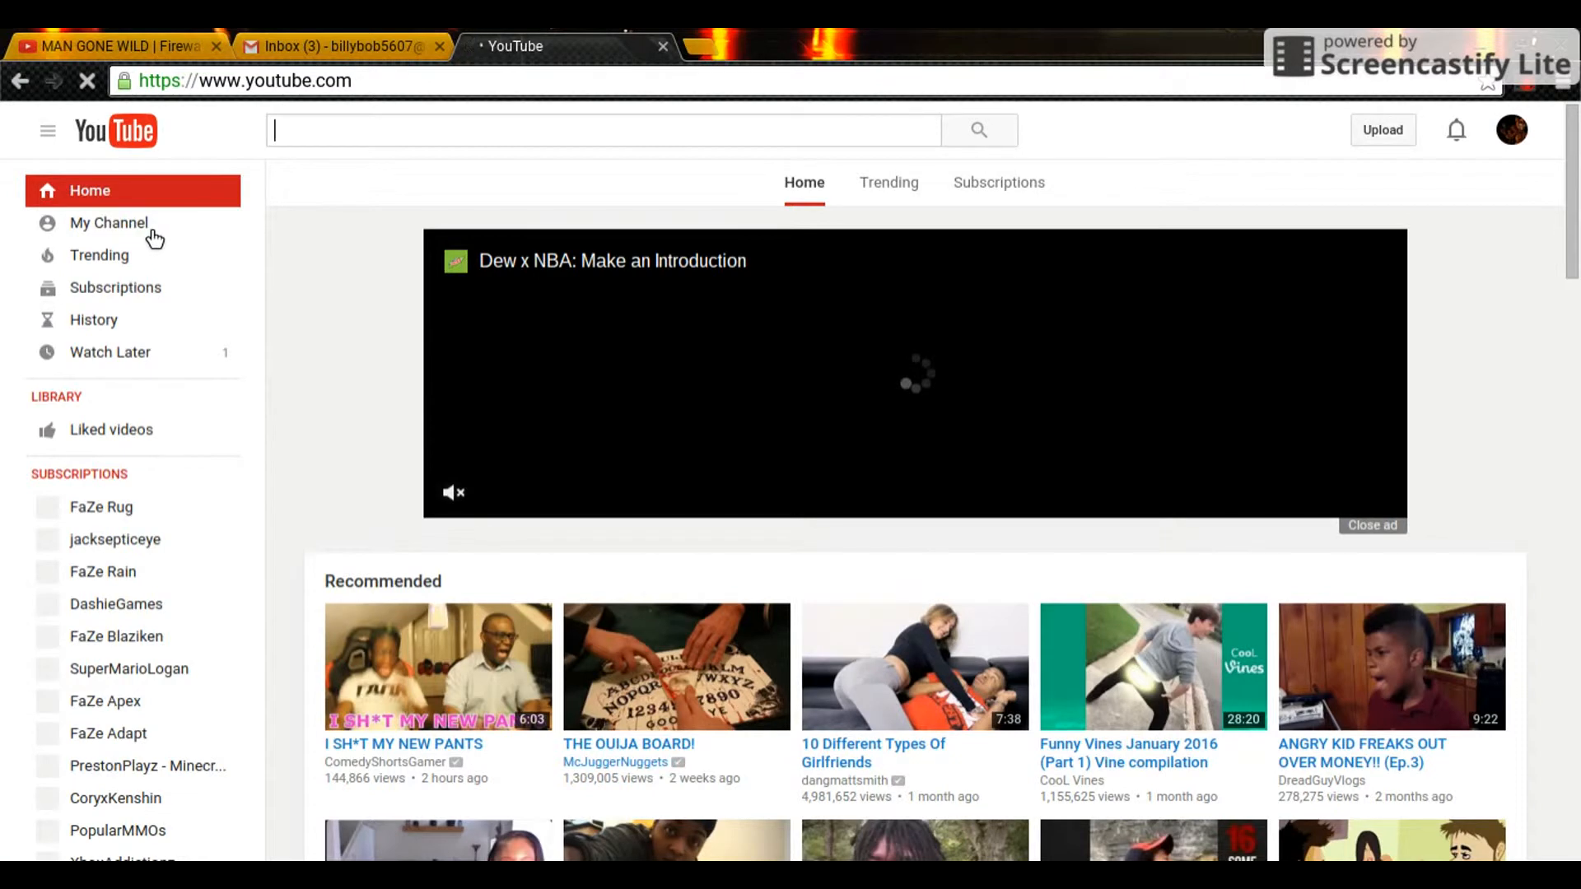
# Step: Visit the Terminator Run channel page, then go to its Video Manager
pyautogui.click(108, 223)
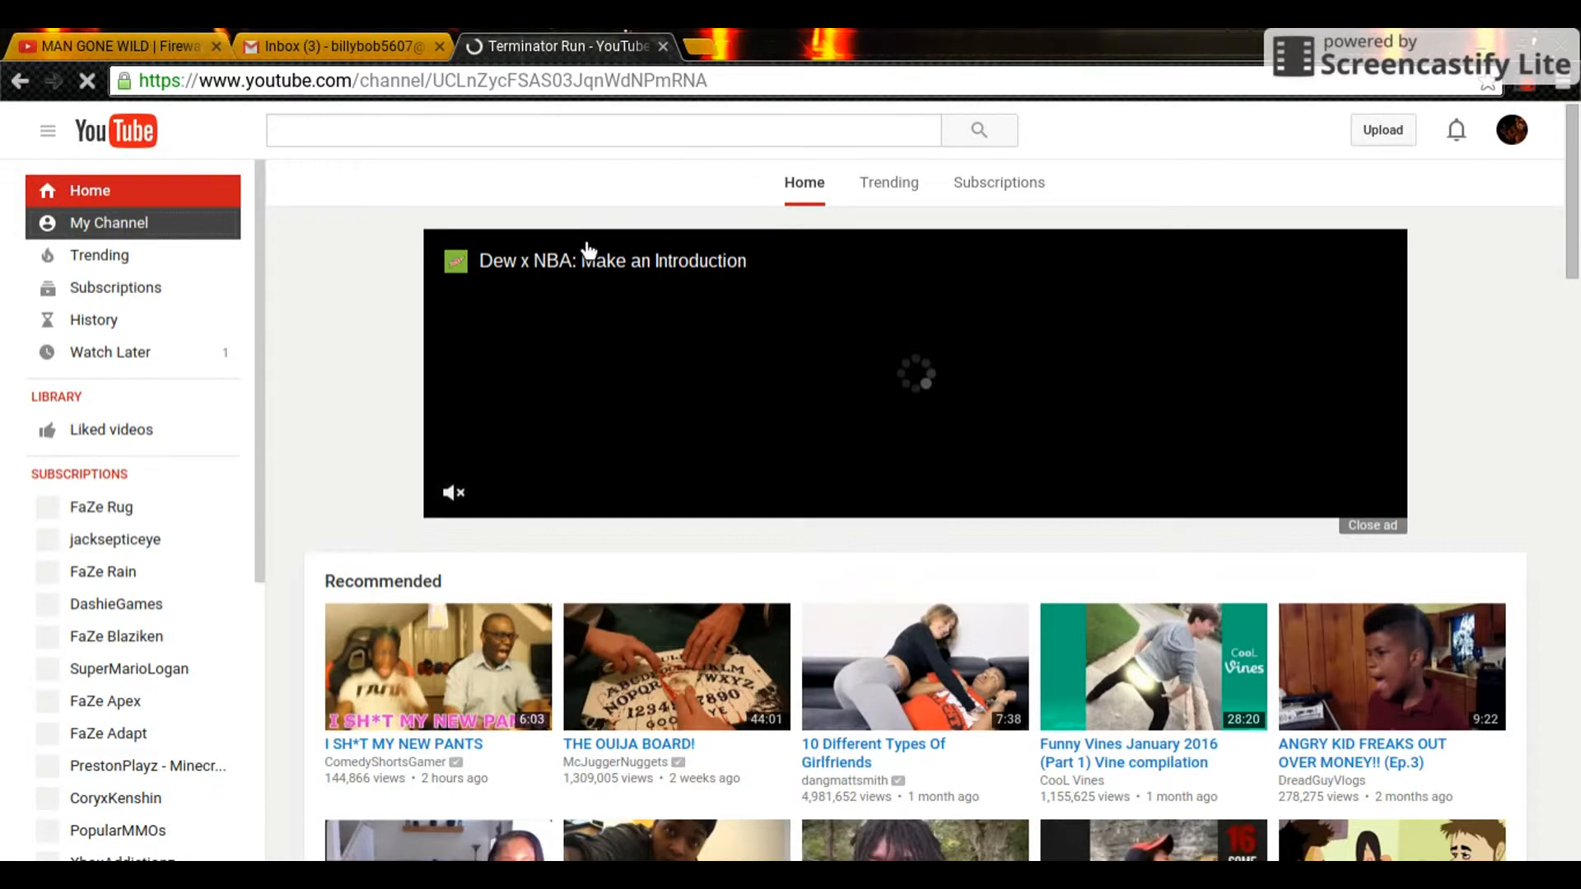
pyautogui.moveTo(159, 235)
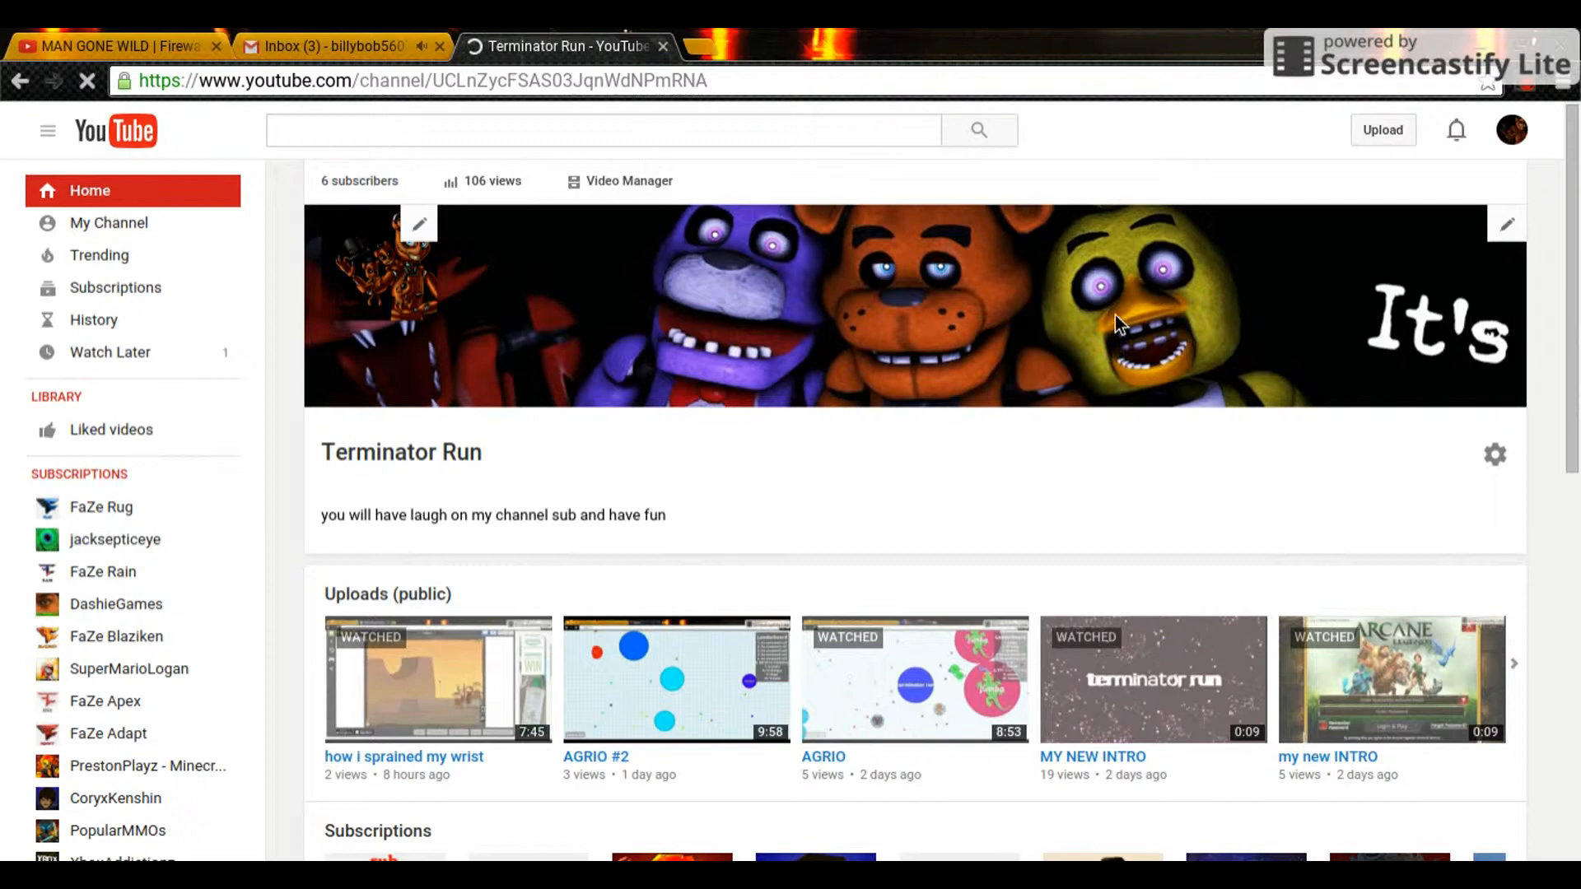
pyautogui.moveTo(630, 193)
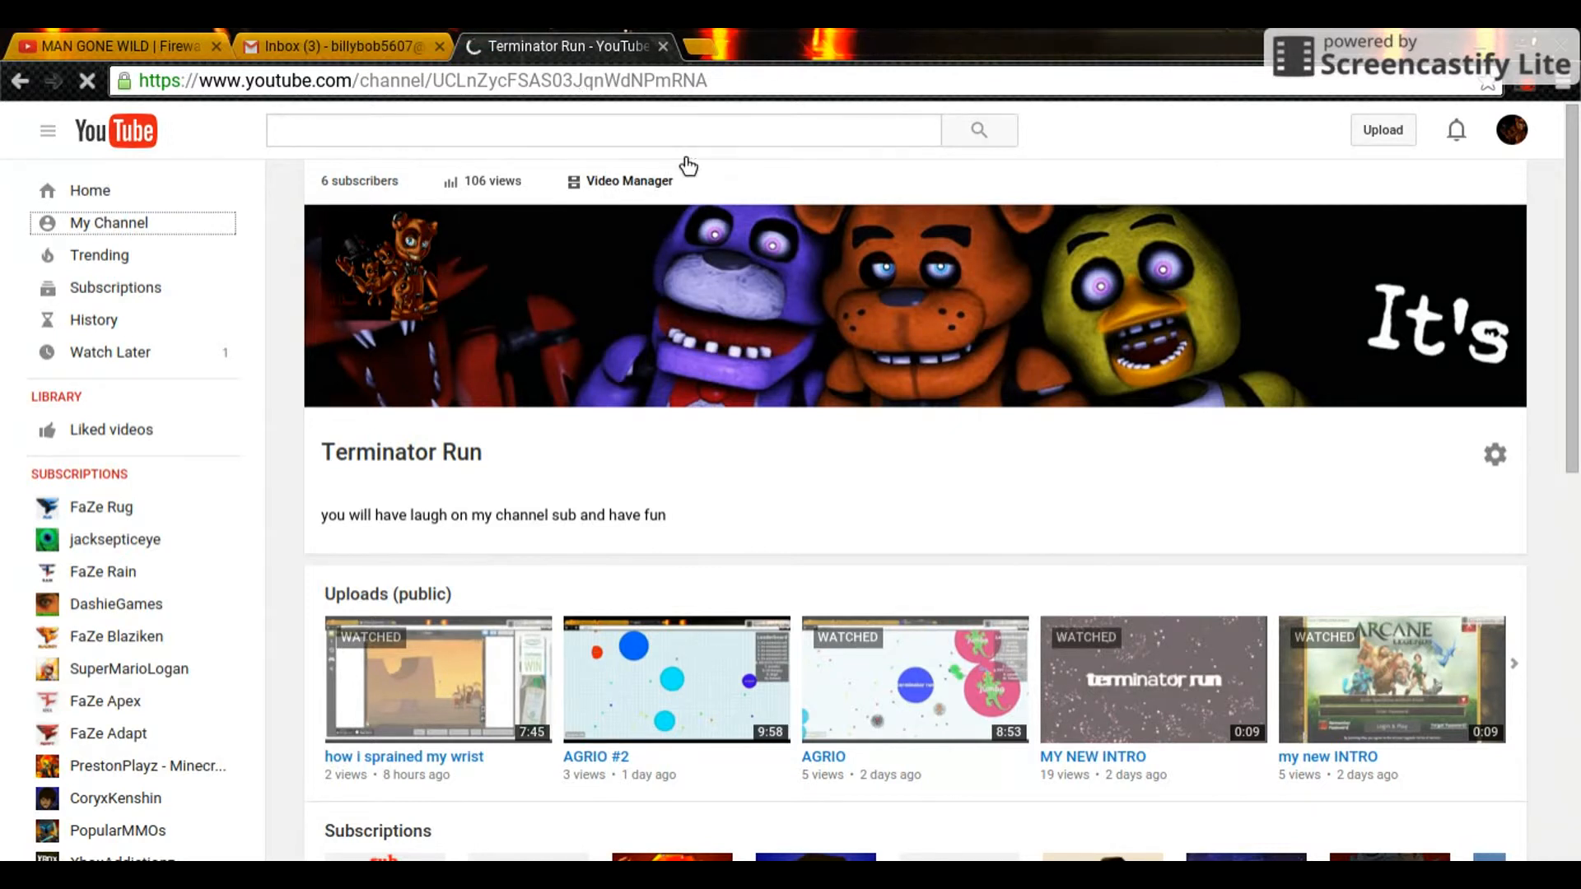
pyautogui.click(628, 180)
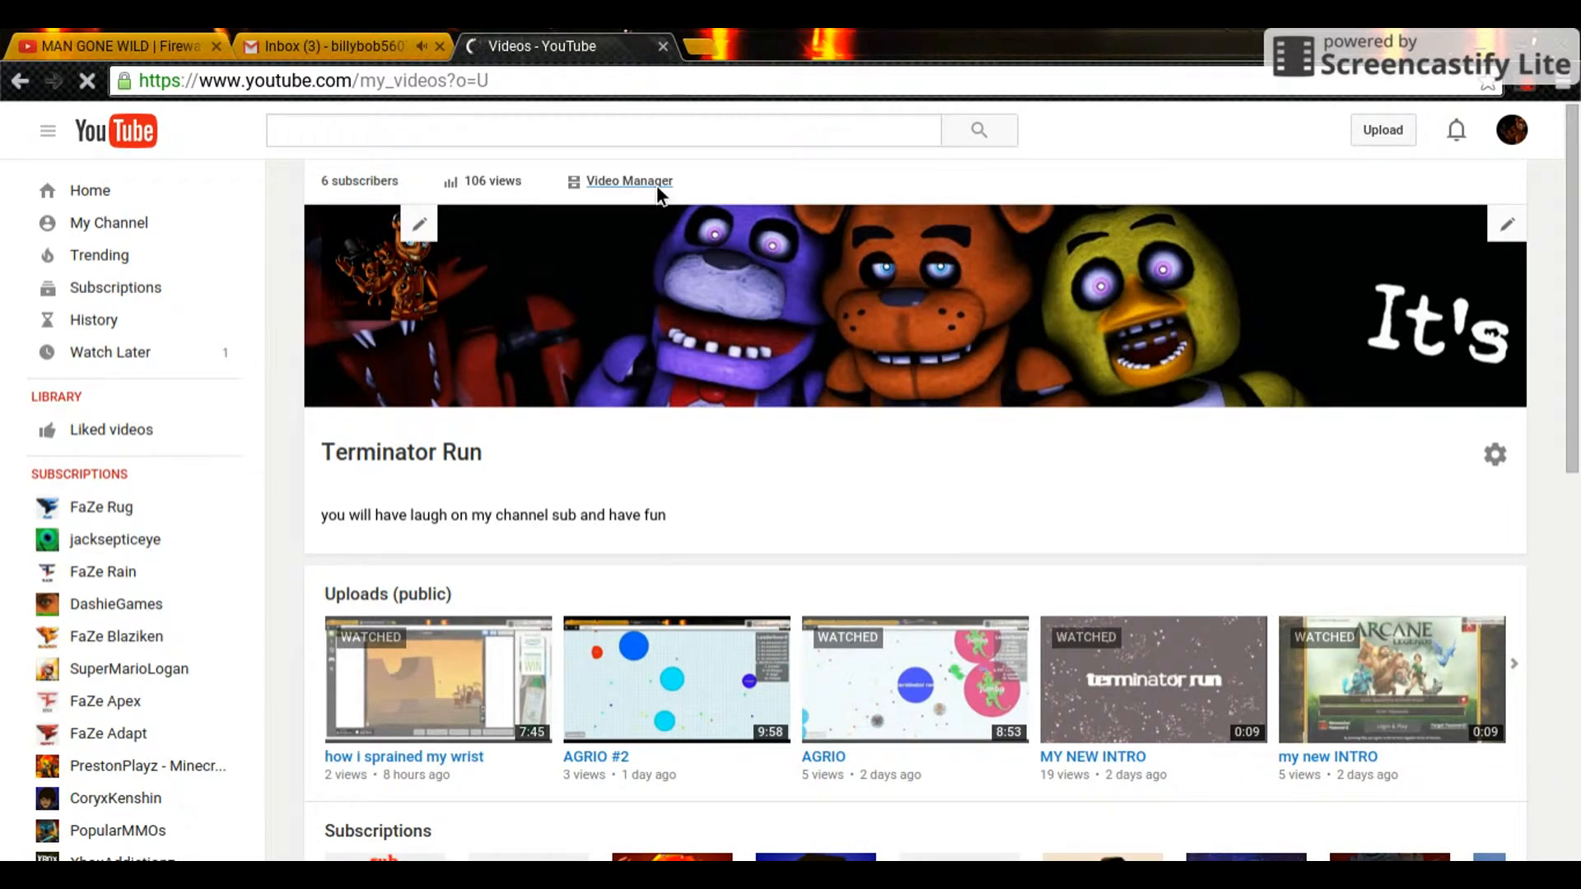
pyautogui.click(629, 181)
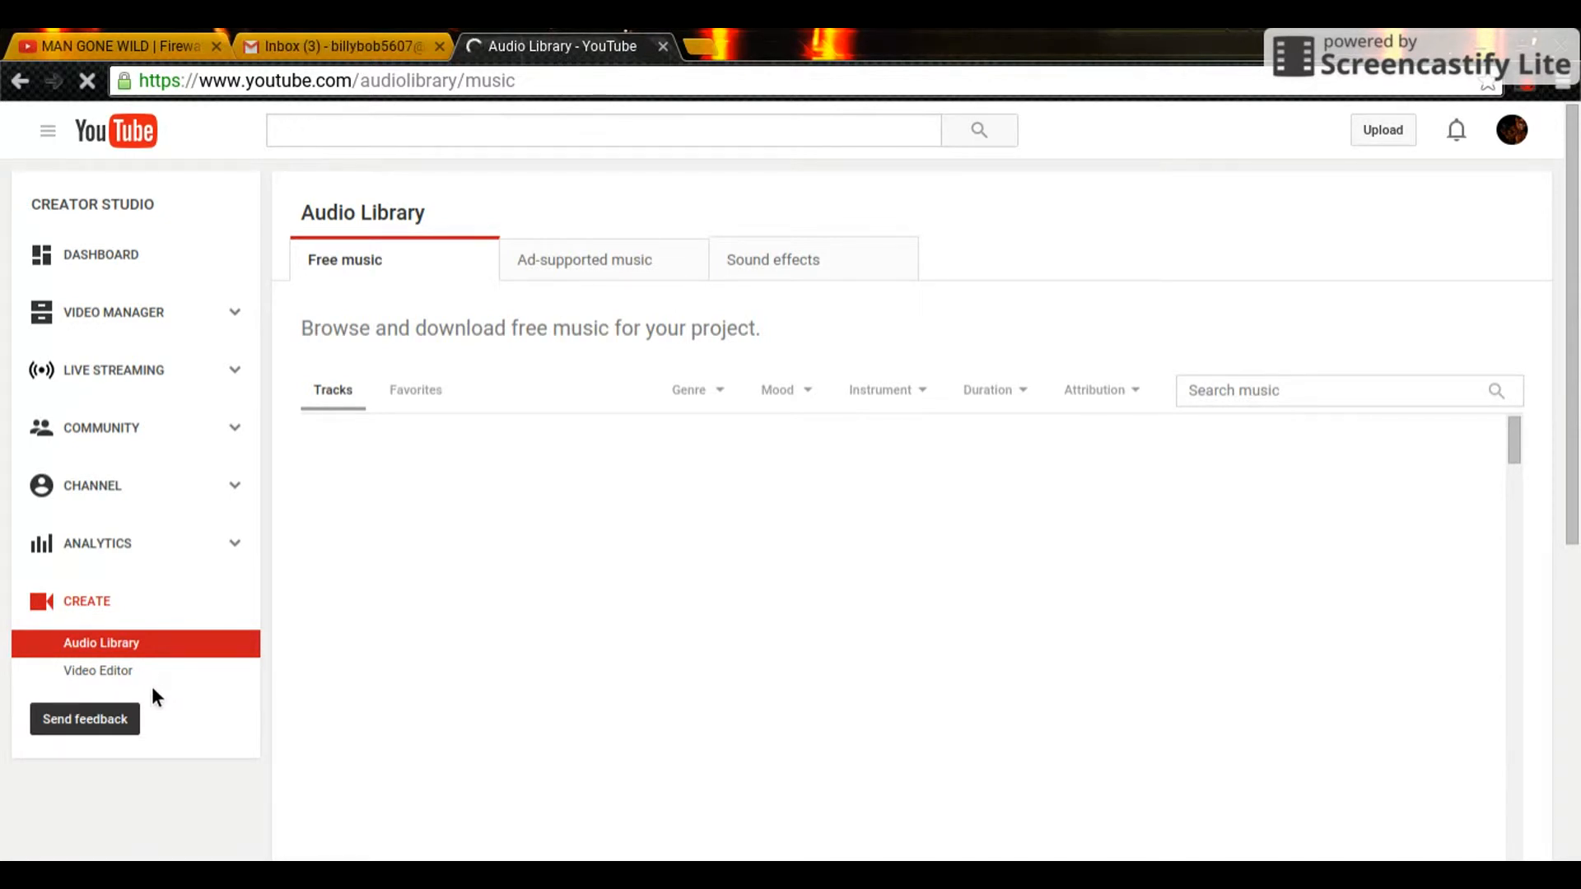
pyautogui.moveTo(923, 672)
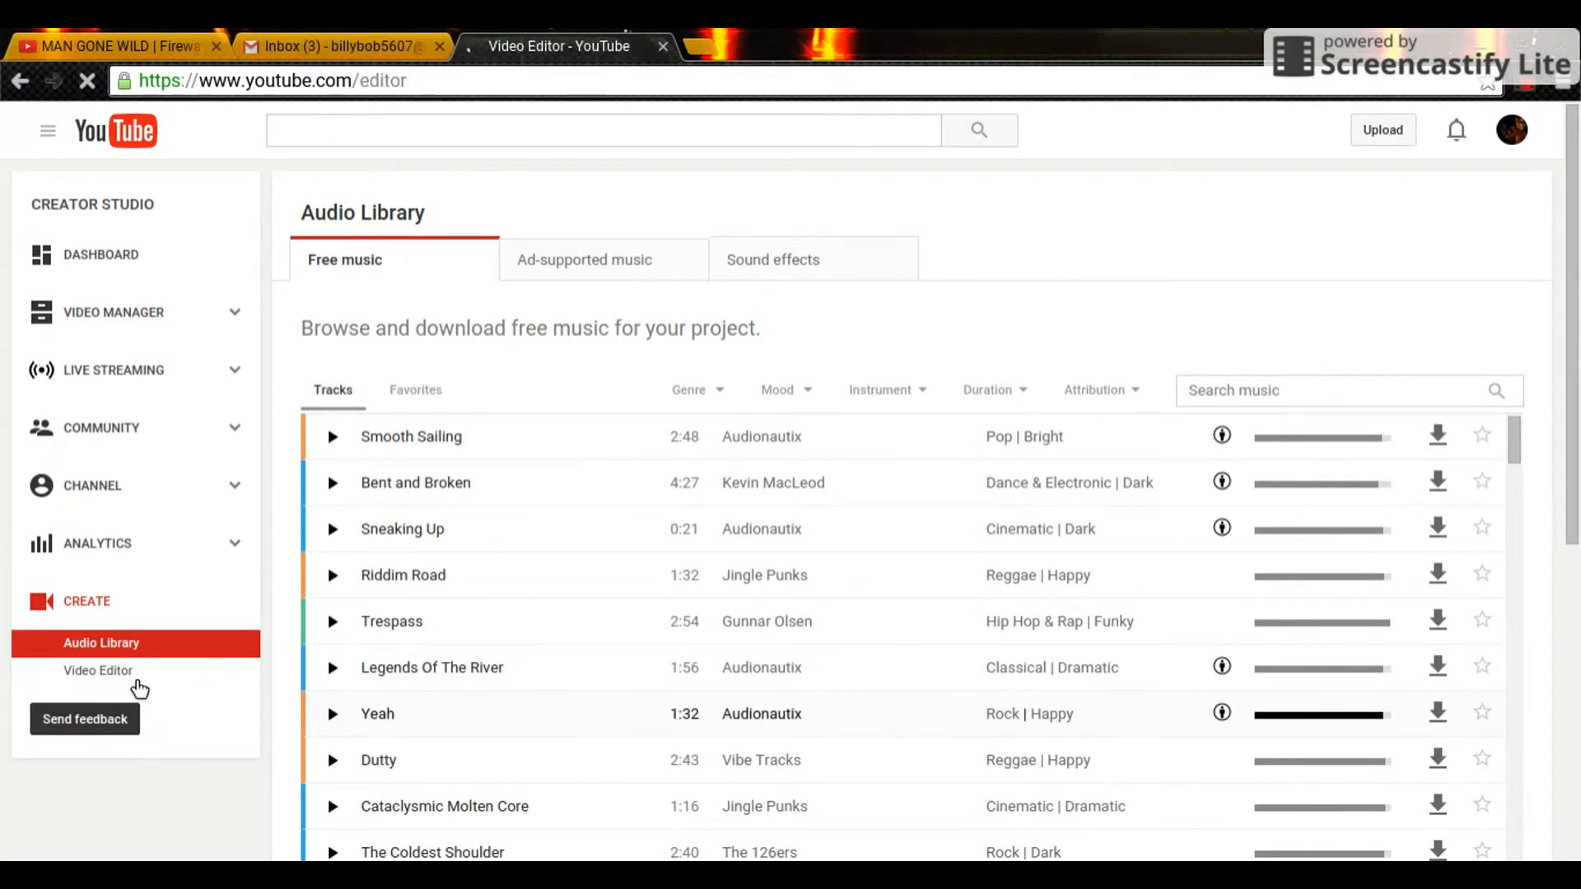
# Step: Add MY NEW INTRO to the Video Editor timeline, close Quick fixes, and preview it
pyautogui.click(98, 670)
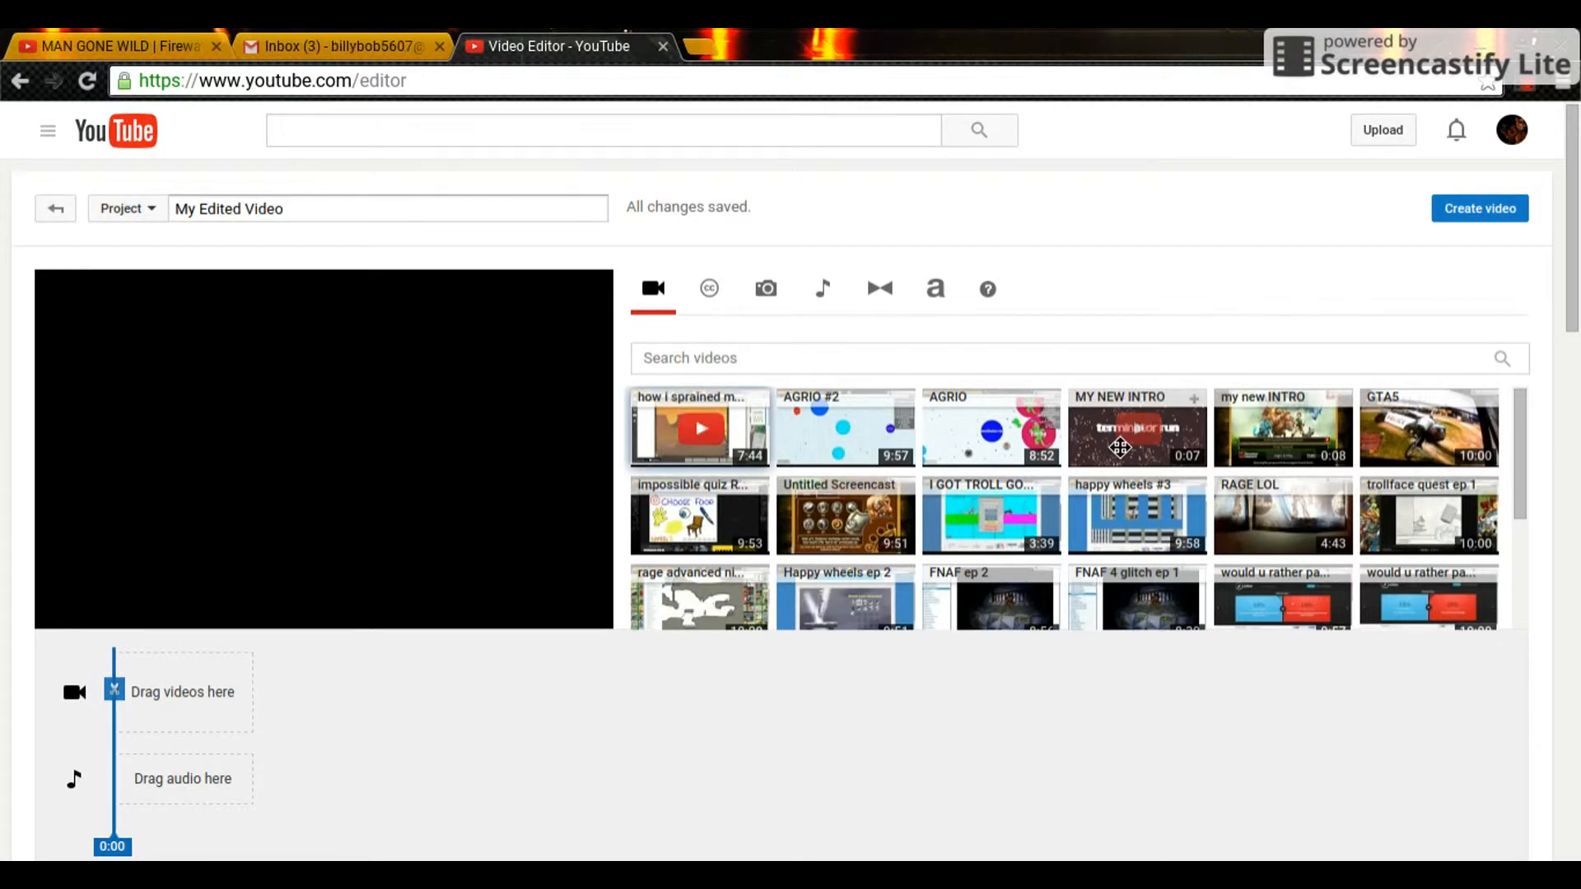
pyautogui.moveTo(1120, 446); pyautogui.dragTo(94, 701)
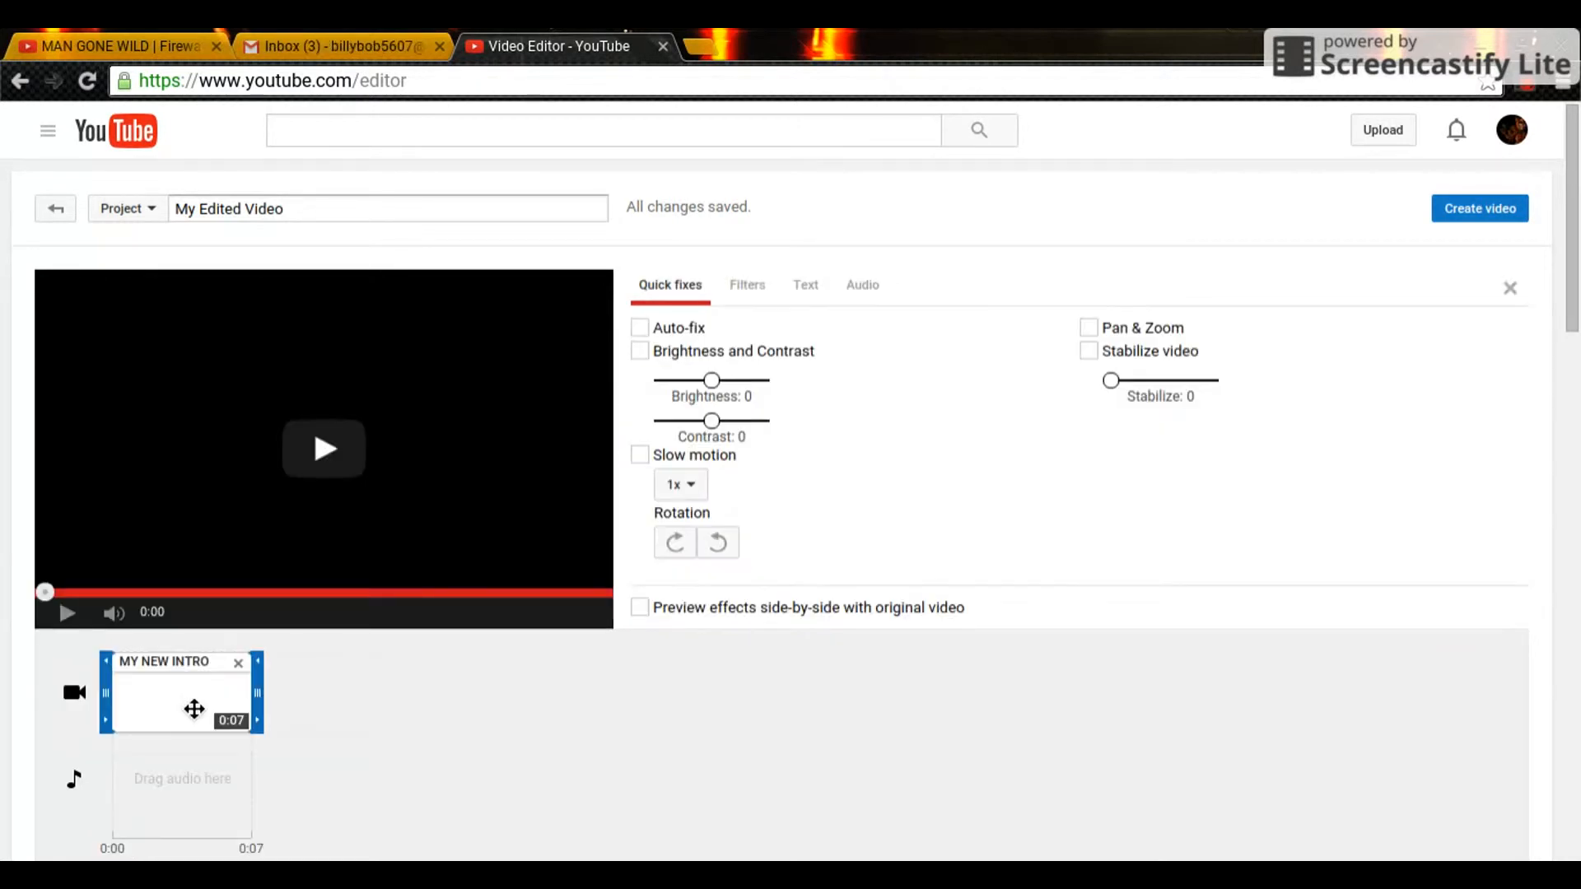
pyautogui.click(324, 449)
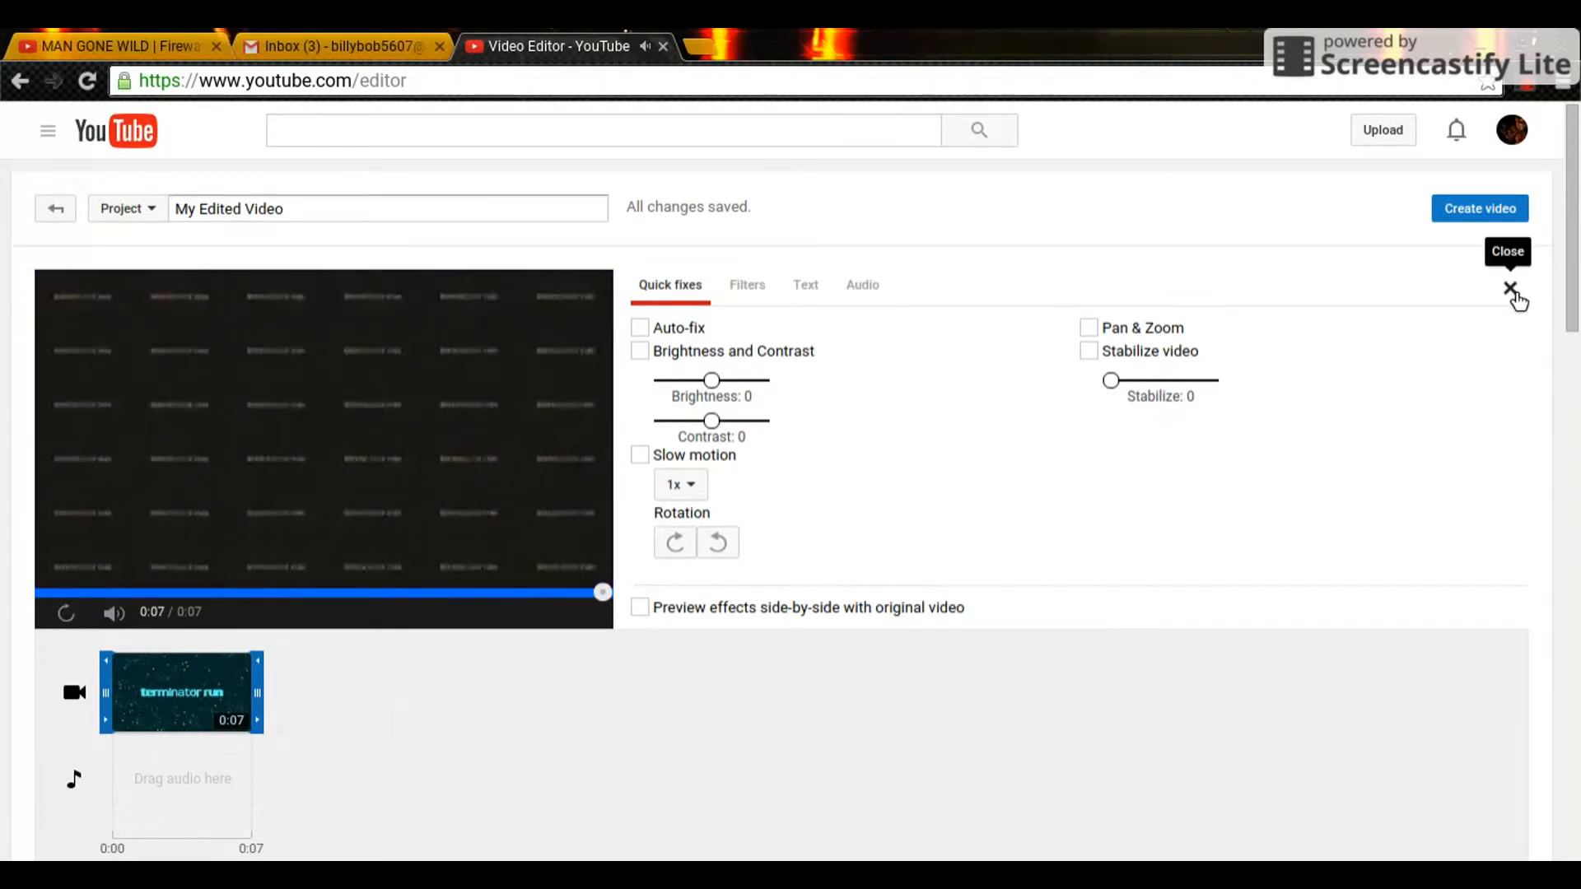
pyautogui.click(1510, 289)
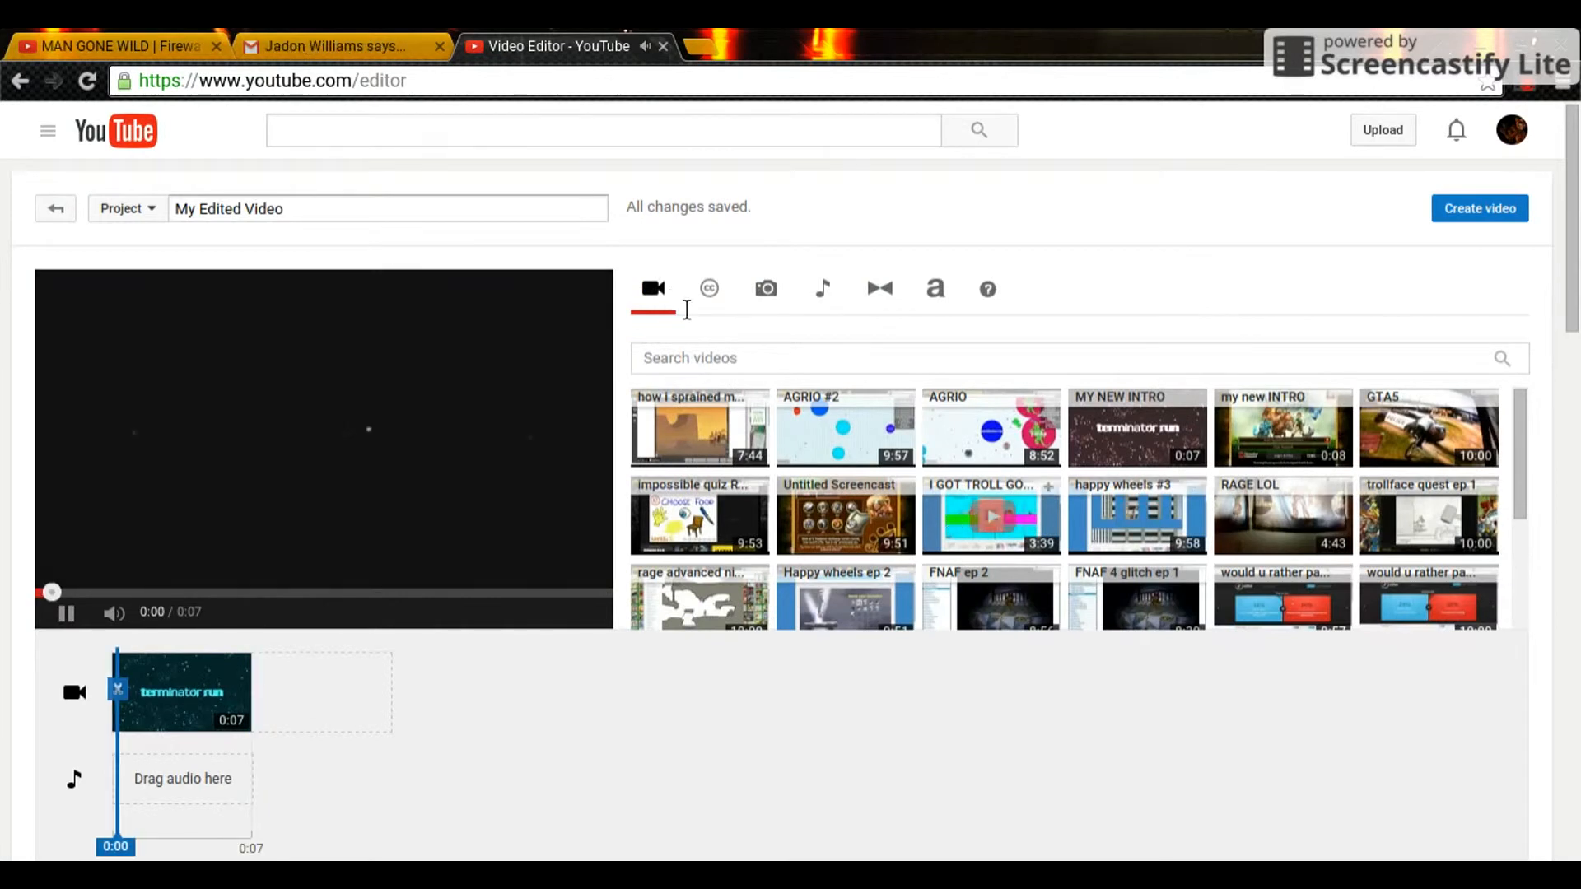
pyautogui.click(65, 611)
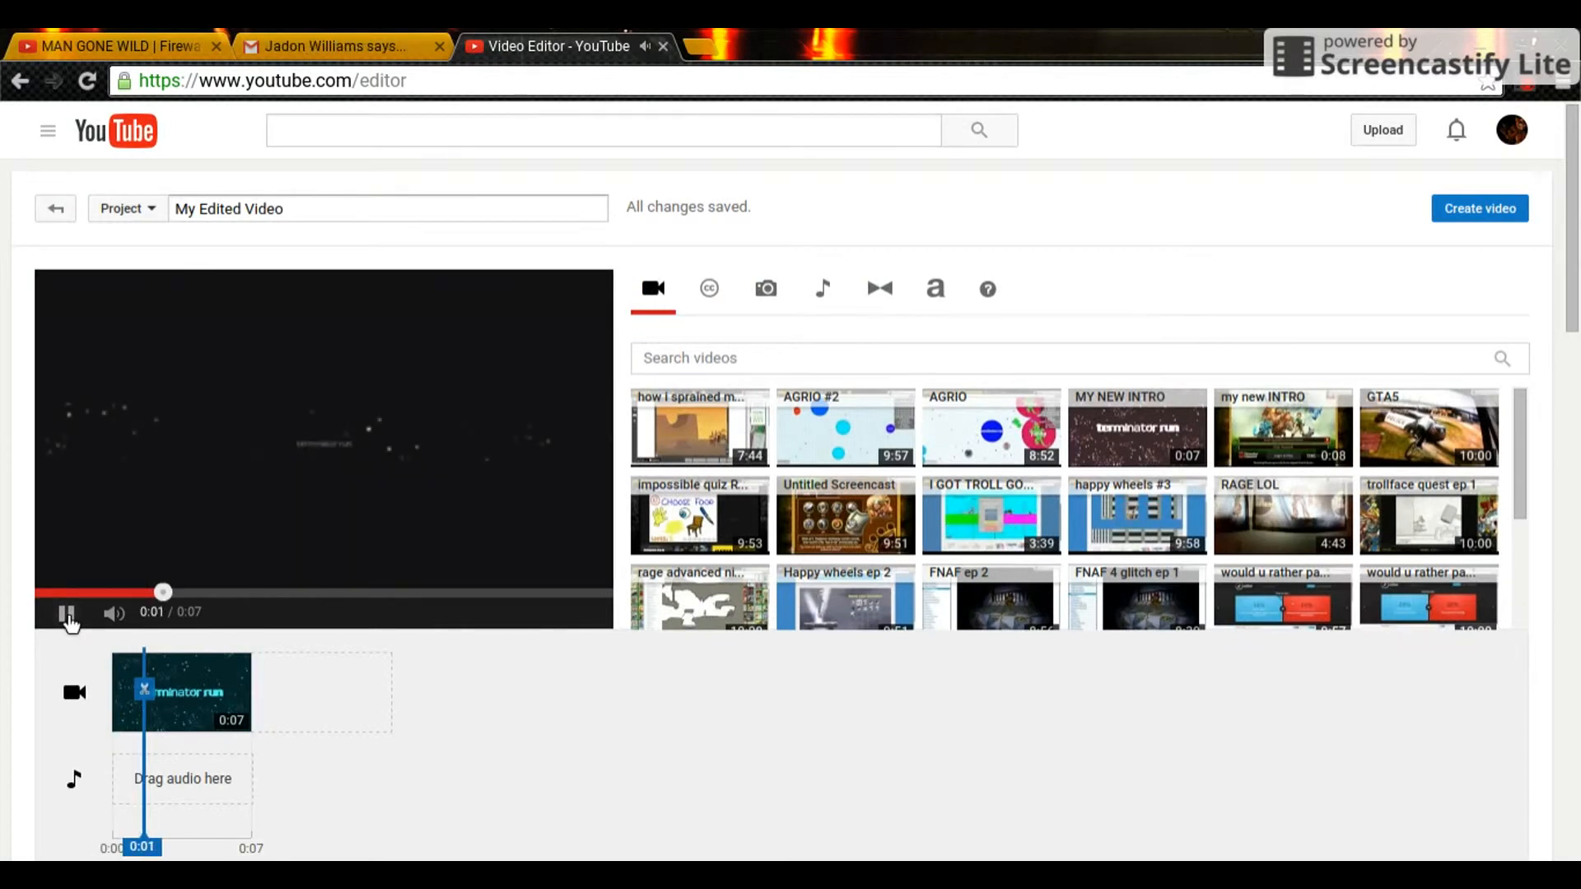
pyautogui.click(67, 615)
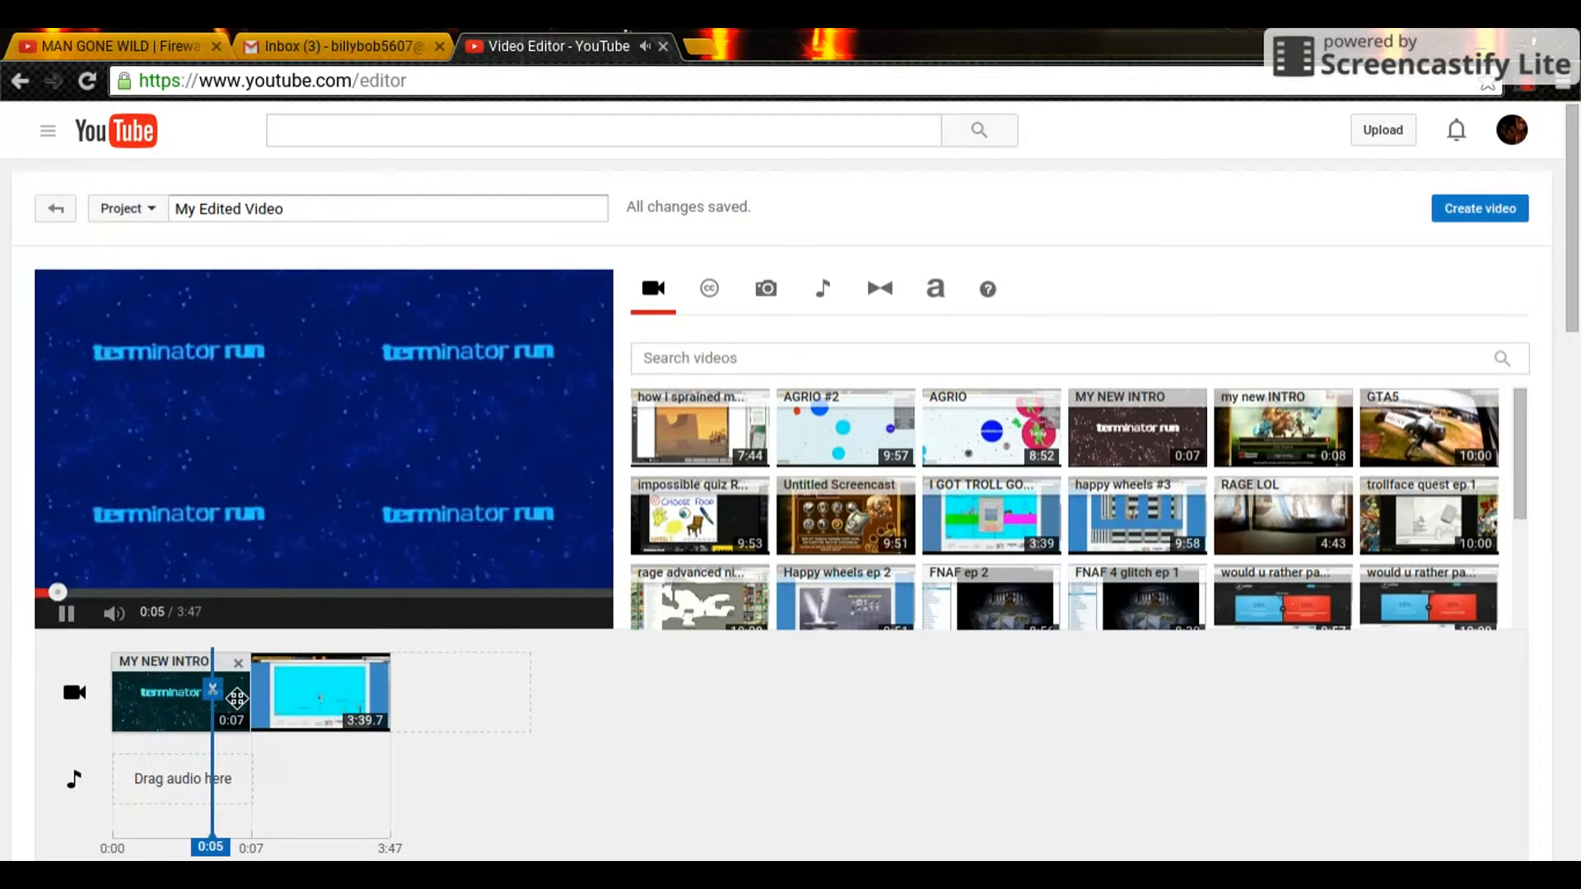
# Step: Play the intro into the 3:39 gameplay clip and pause at 0:10
pyautogui.click(67, 612)
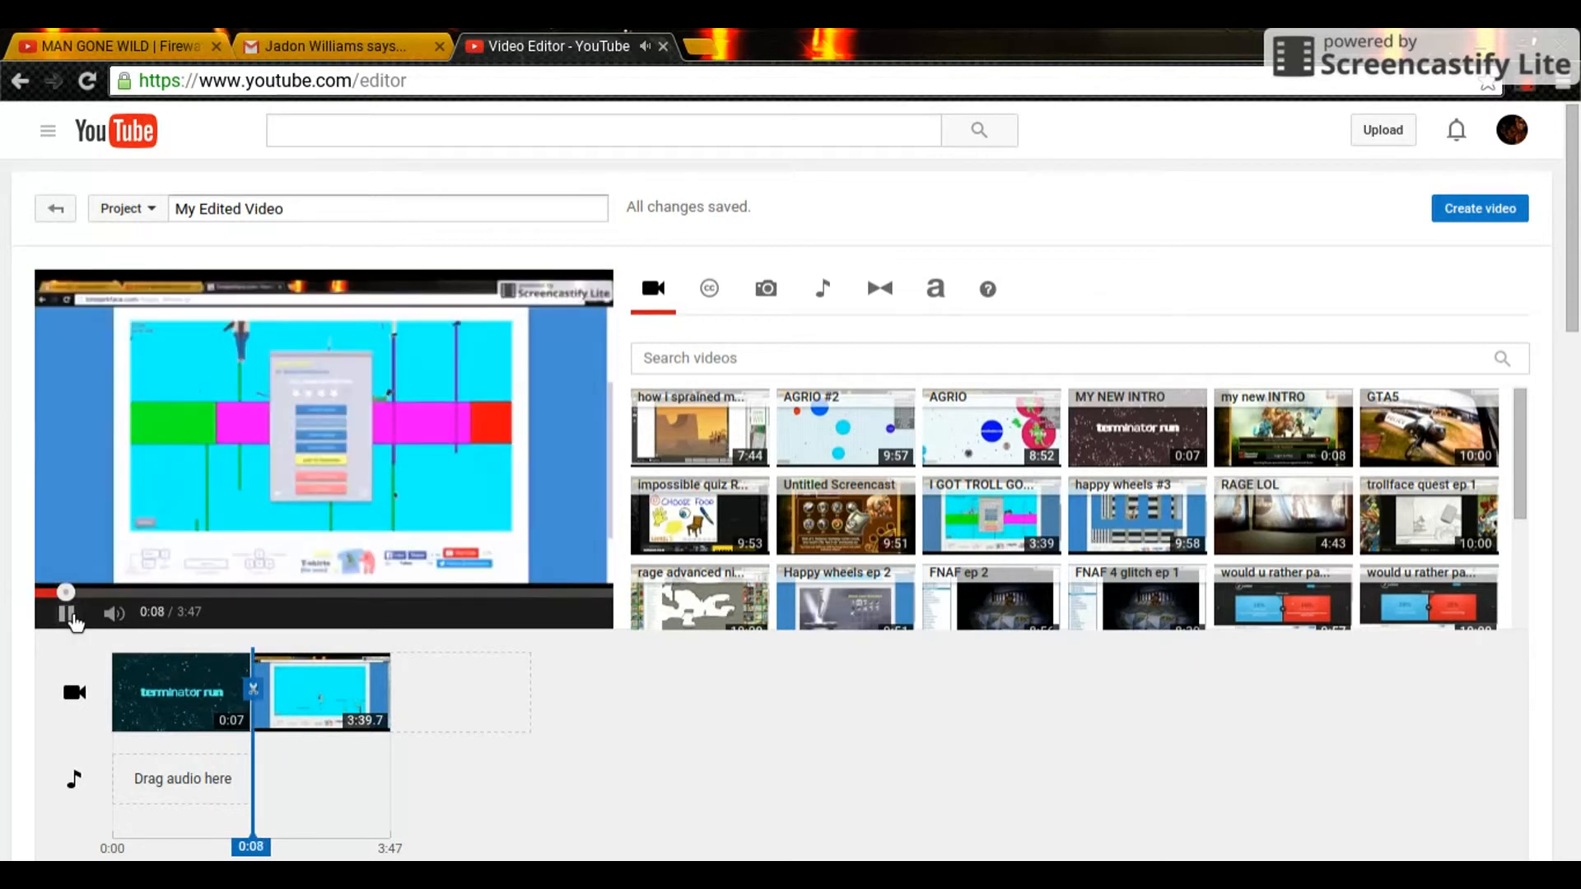
pyautogui.click(69, 612)
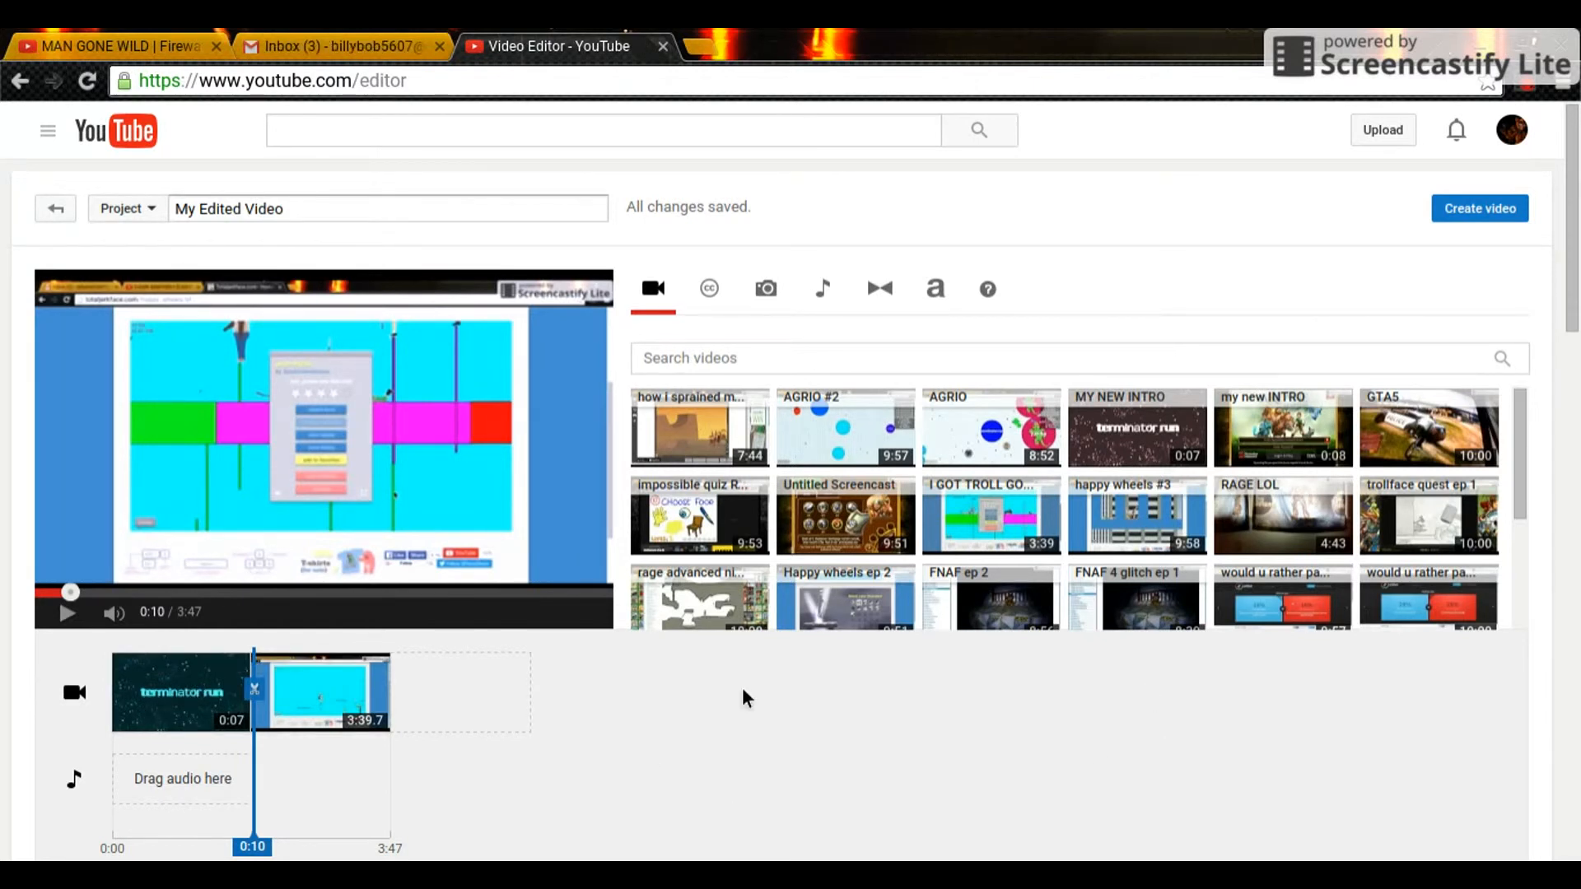
pyautogui.moveTo(307, 664)
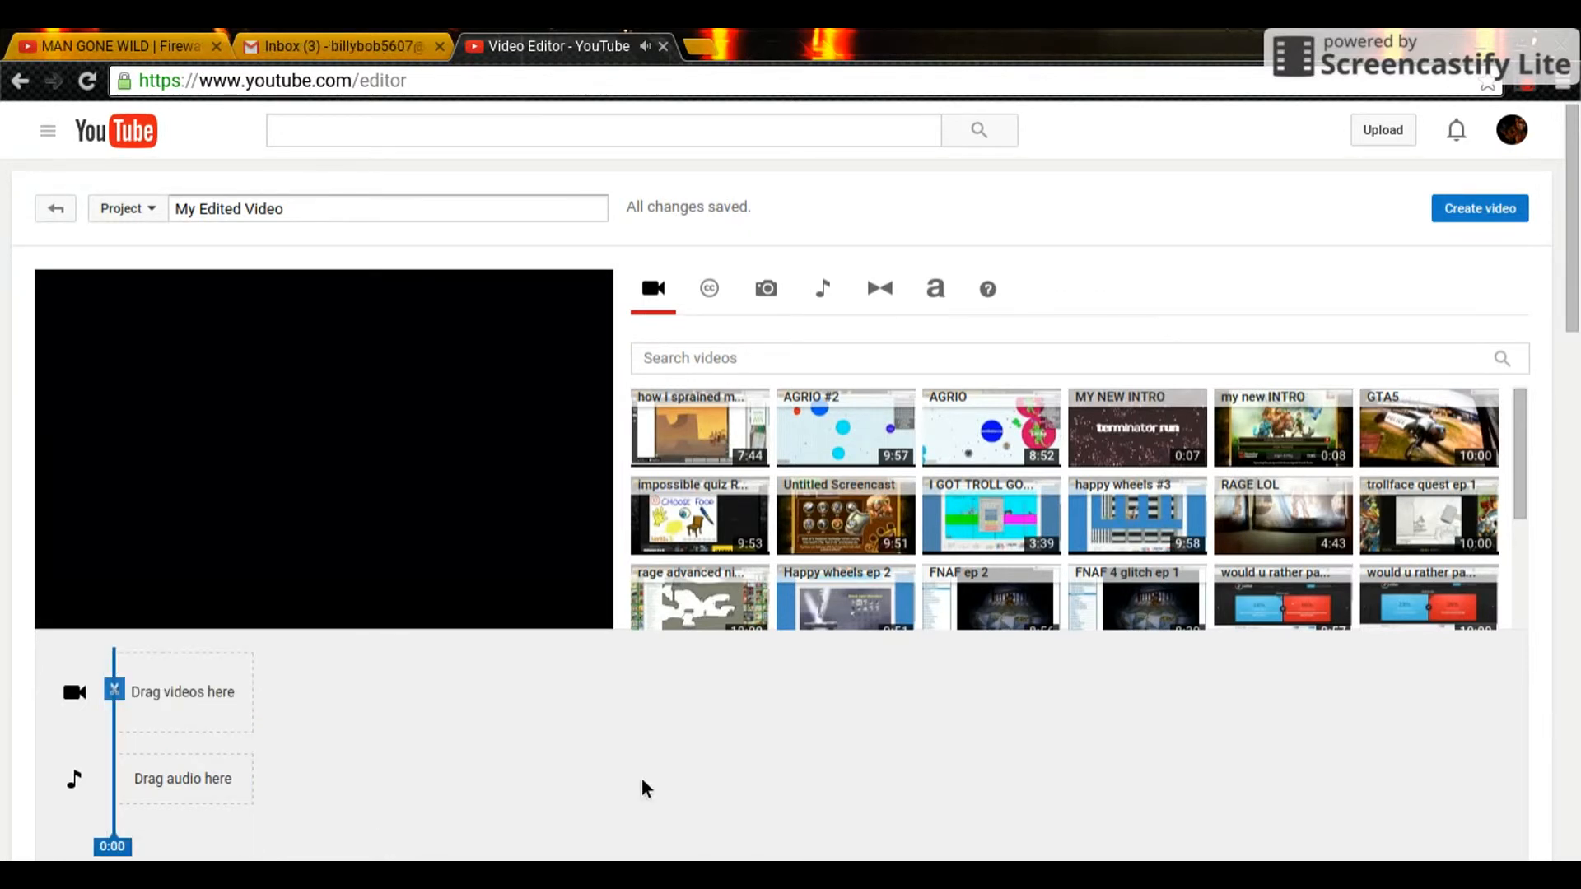
pyautogui.moveTo(635, 682)
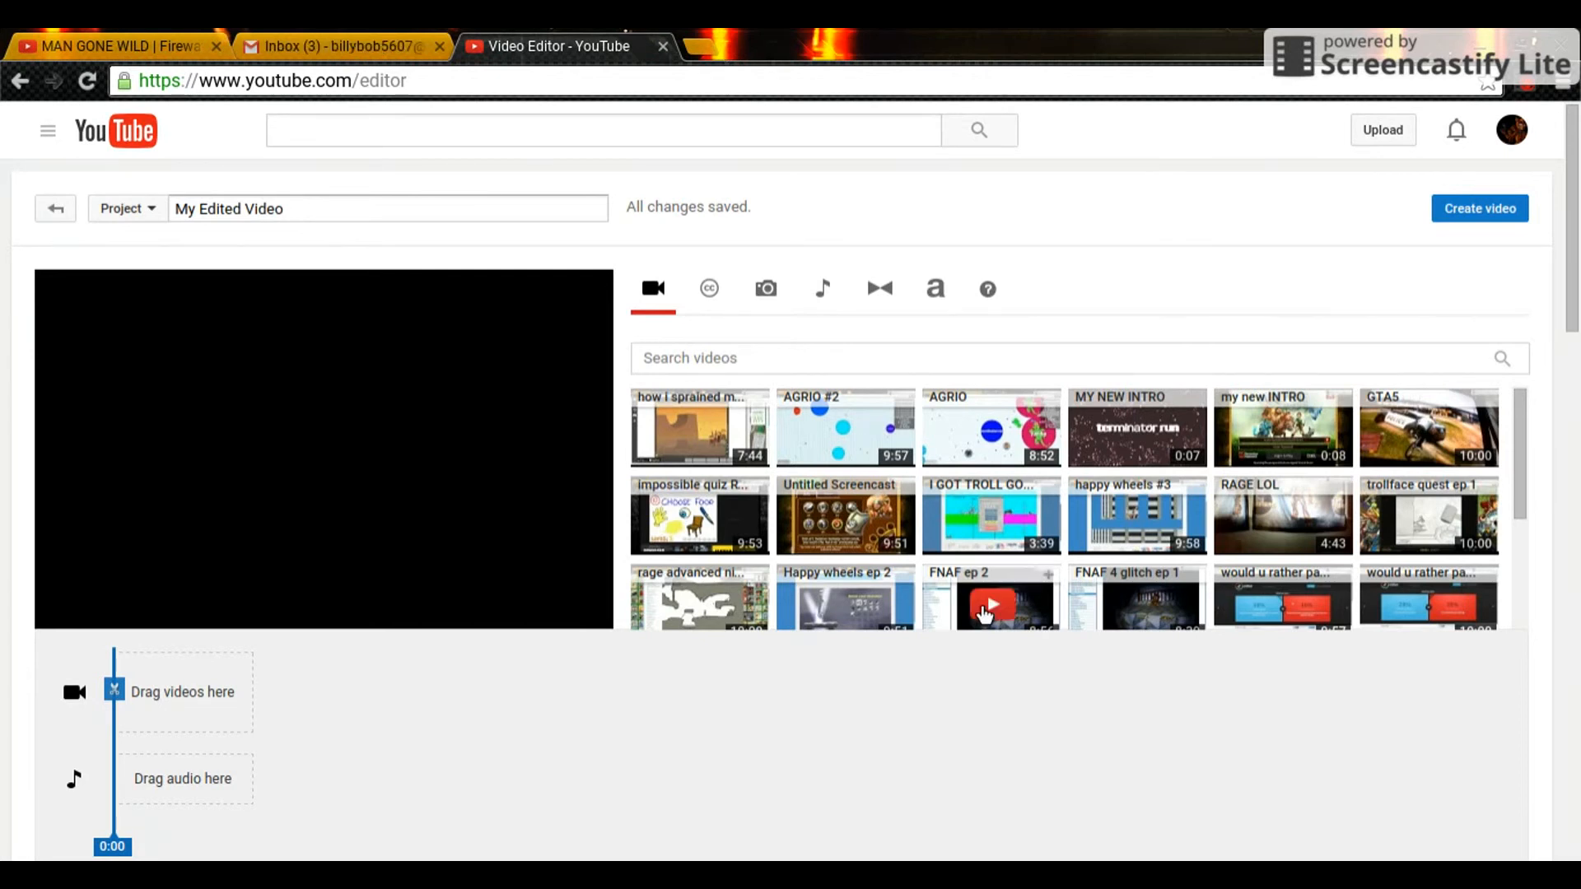
pyautogui.moveTo(932, 706)
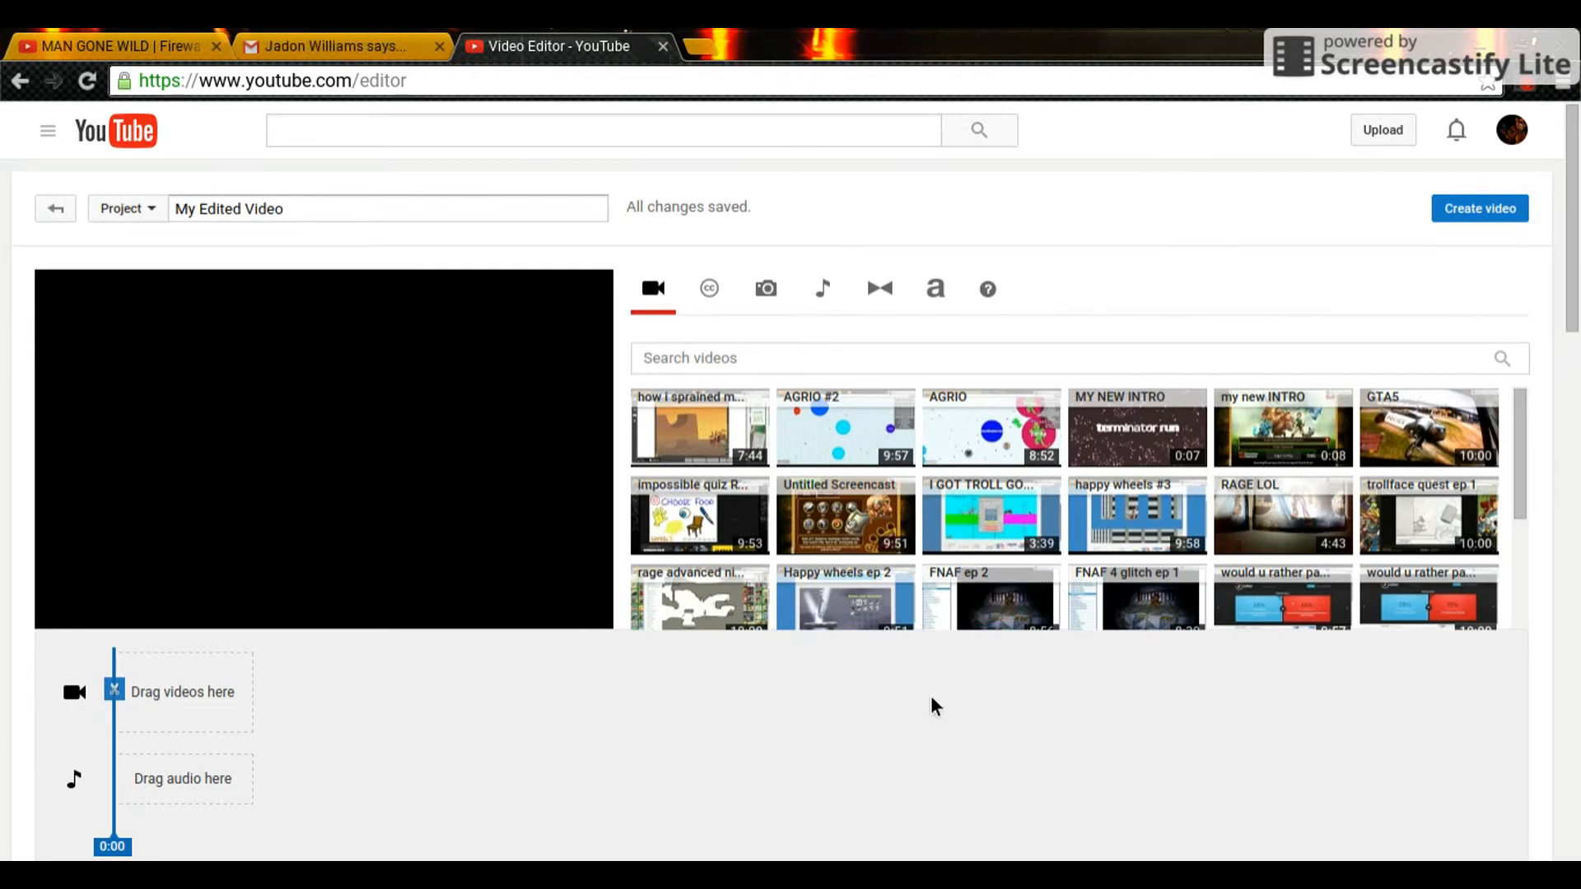